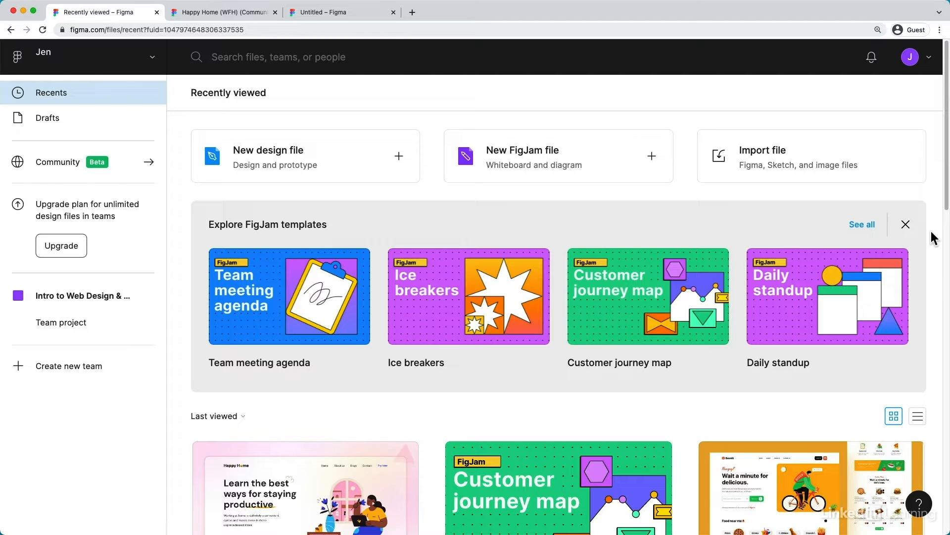
mouse_move(860, 229)
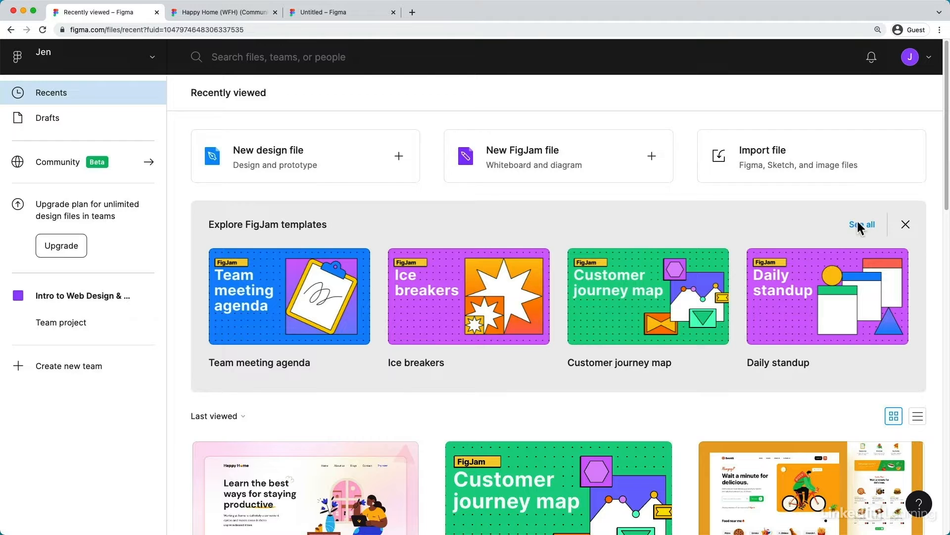
mouse_move(276, 197)
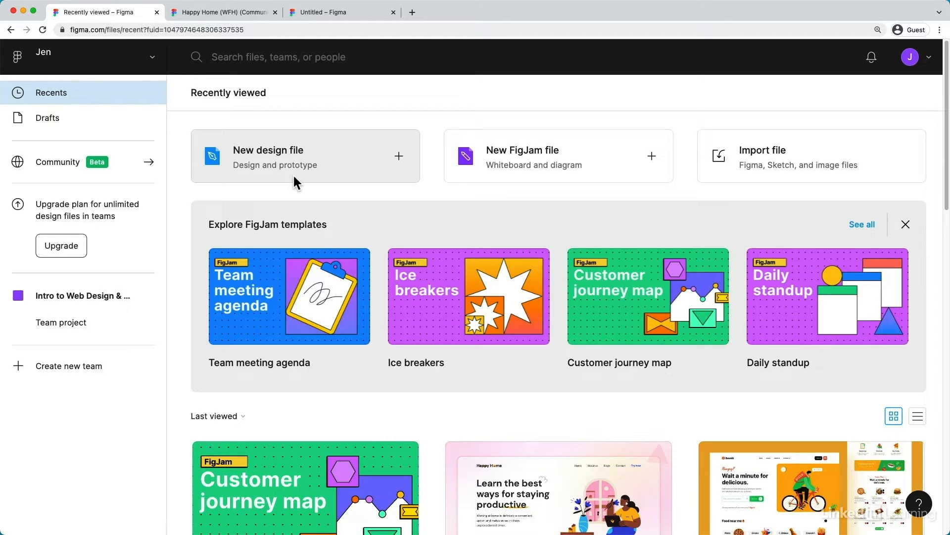
mouse_move(545, 179)
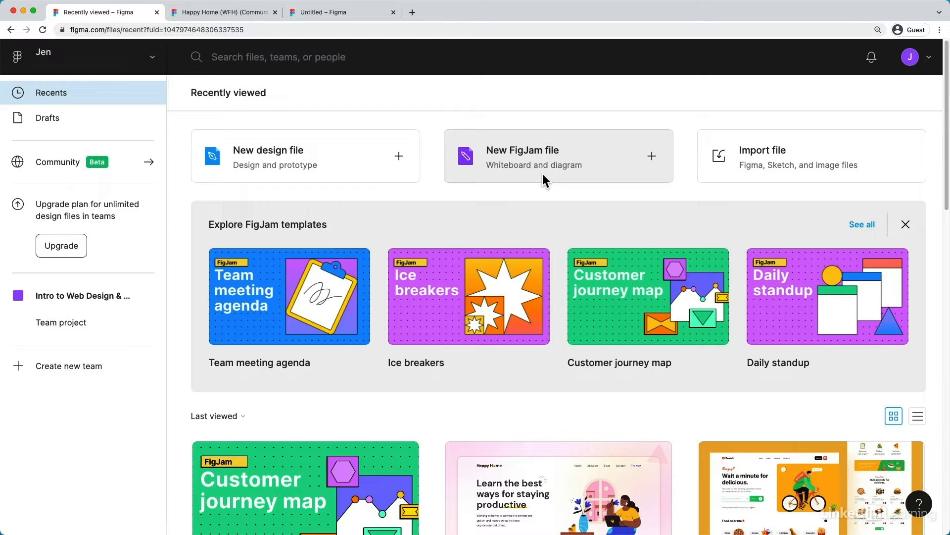
mouse_move(731, 176)
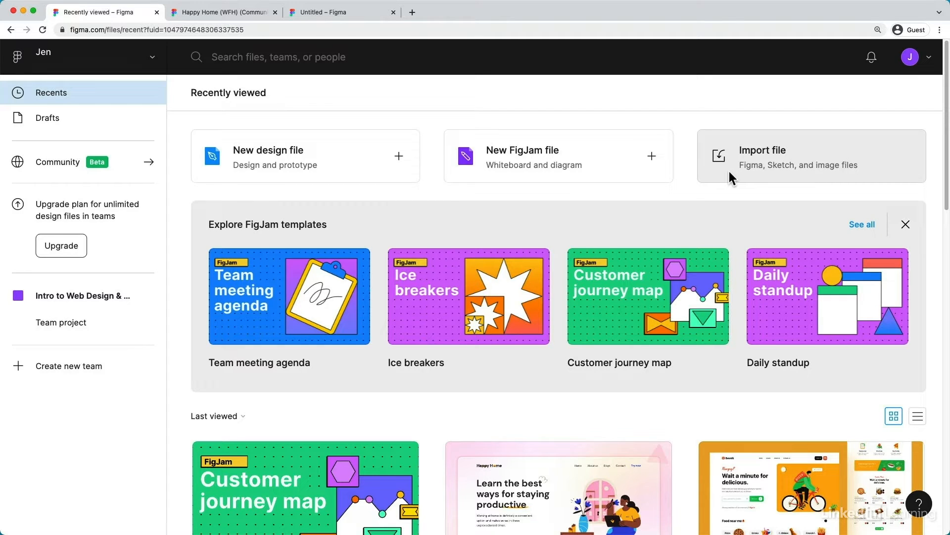
mouse_move(716, 156)
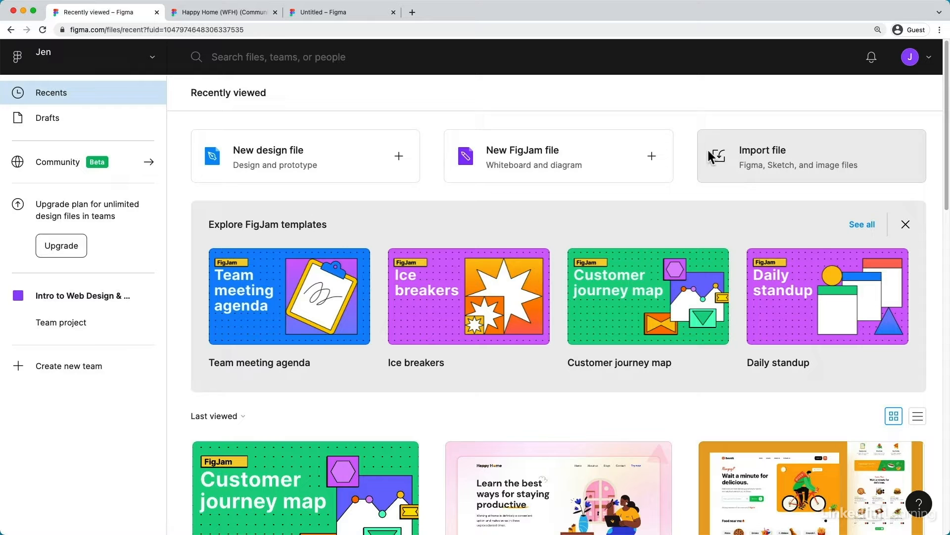
mouse_move(220, 243)
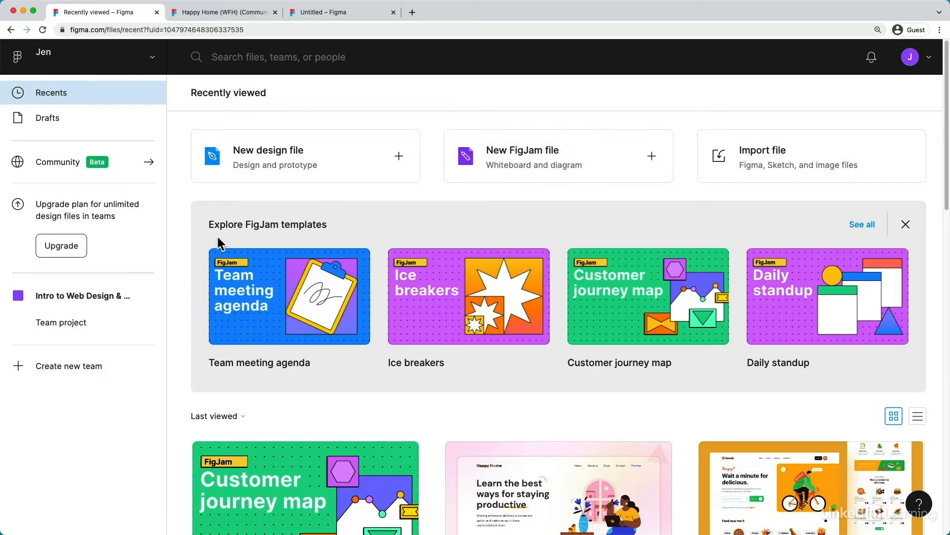
mouse_move(138, 176)
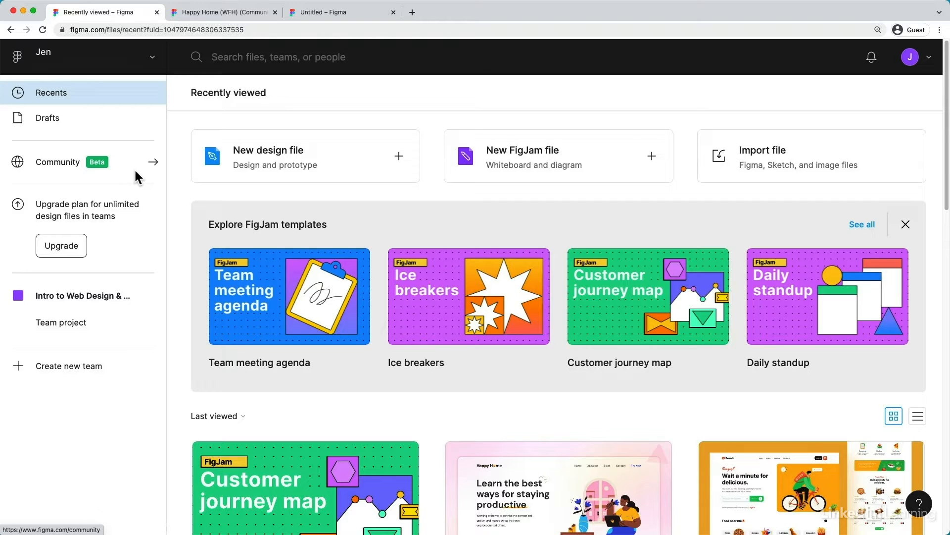
Switch from Recents to the Happy Home (WFH) landing page design file.
left_click(222, 12)
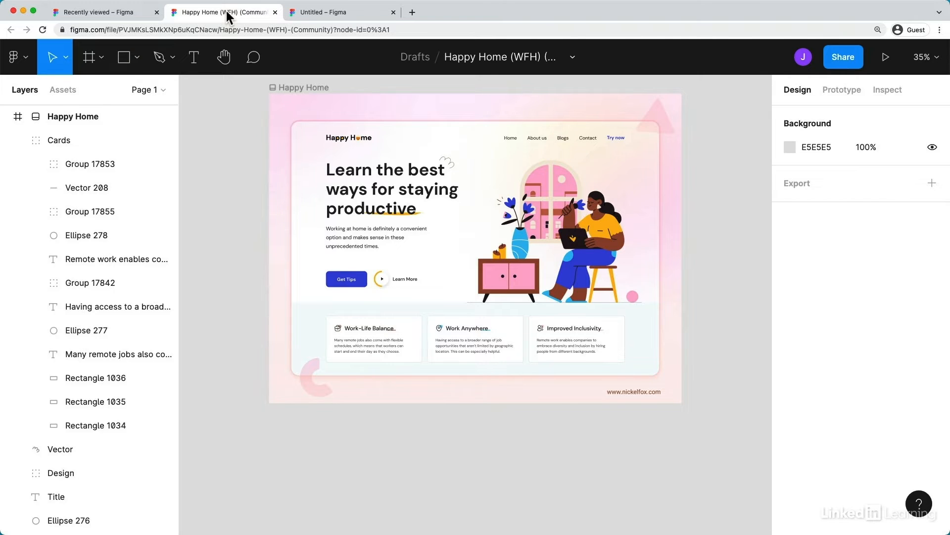
Collapse the Cards group, then inspect the Vector, Cards, Ellipse 276 and Emoji layers.
left_click(59, 140)
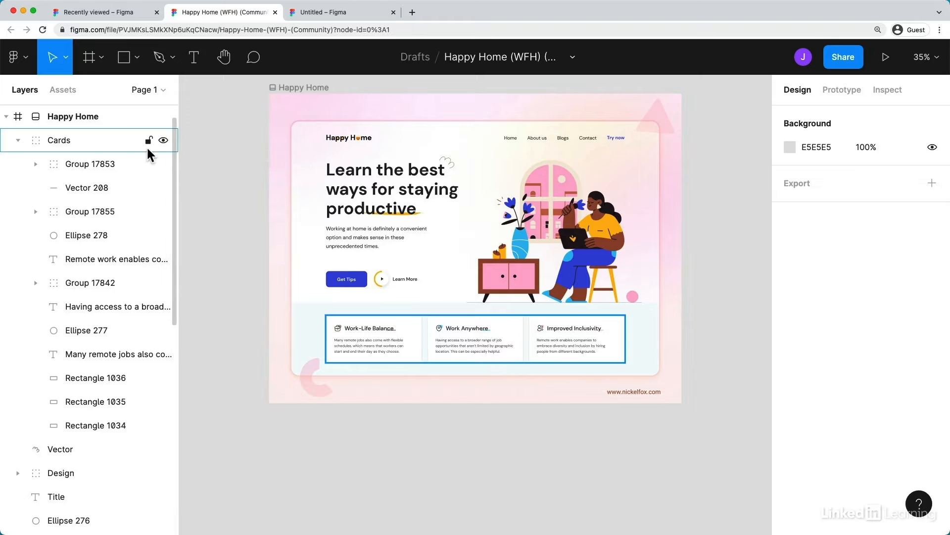
mouse_move(120, 152)
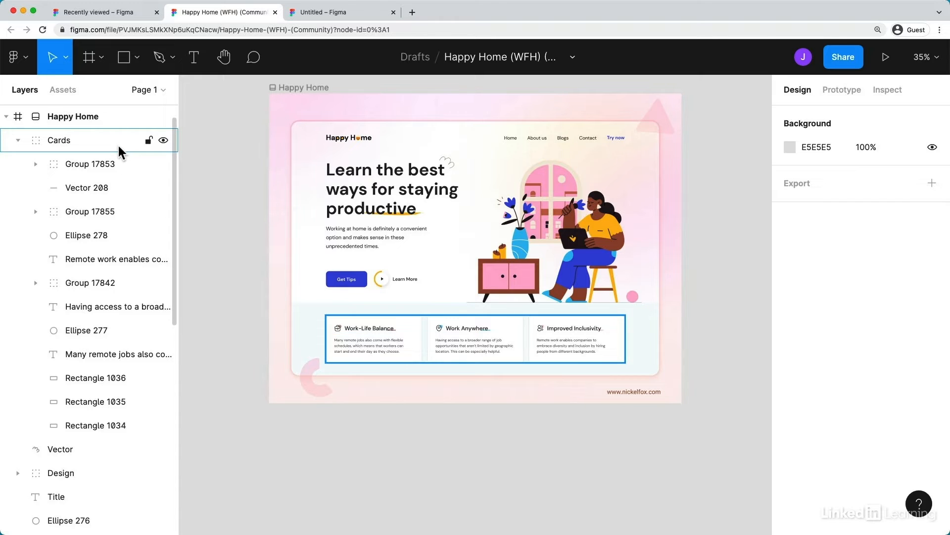
left_click(17, 140)
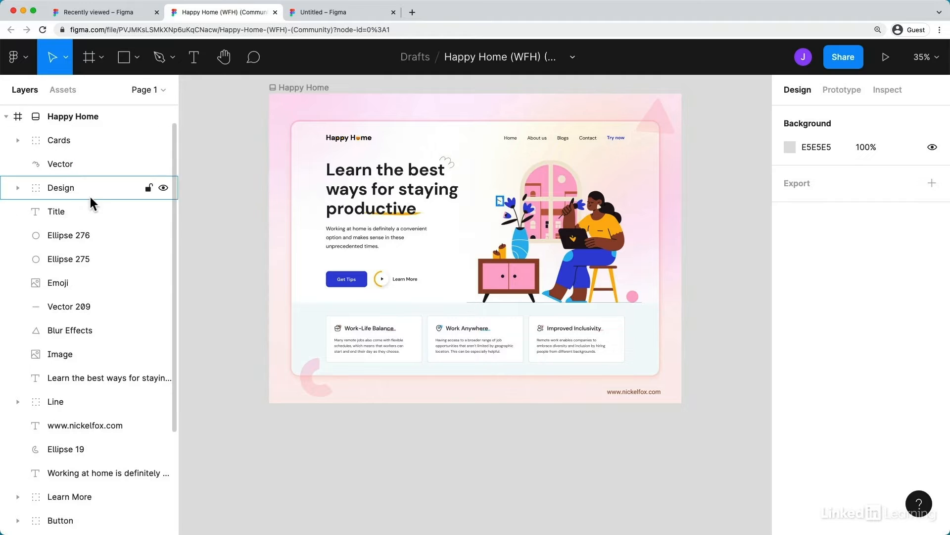
left_click(55, 401)
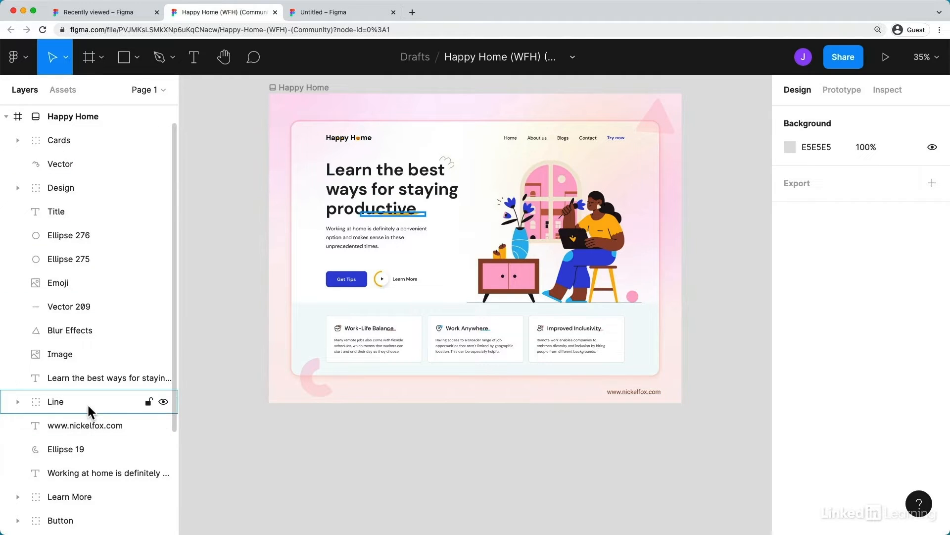
left_click(59, 163)
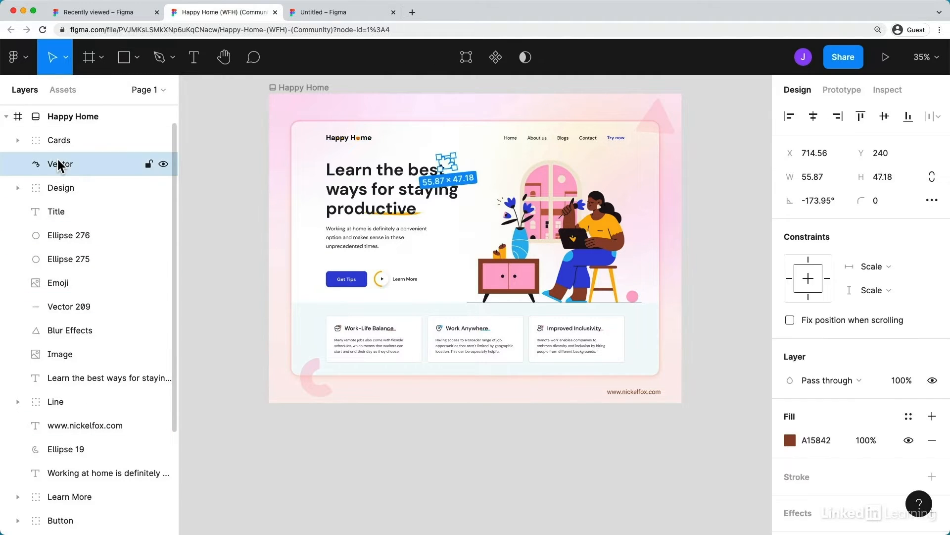
left_click(59, 140)
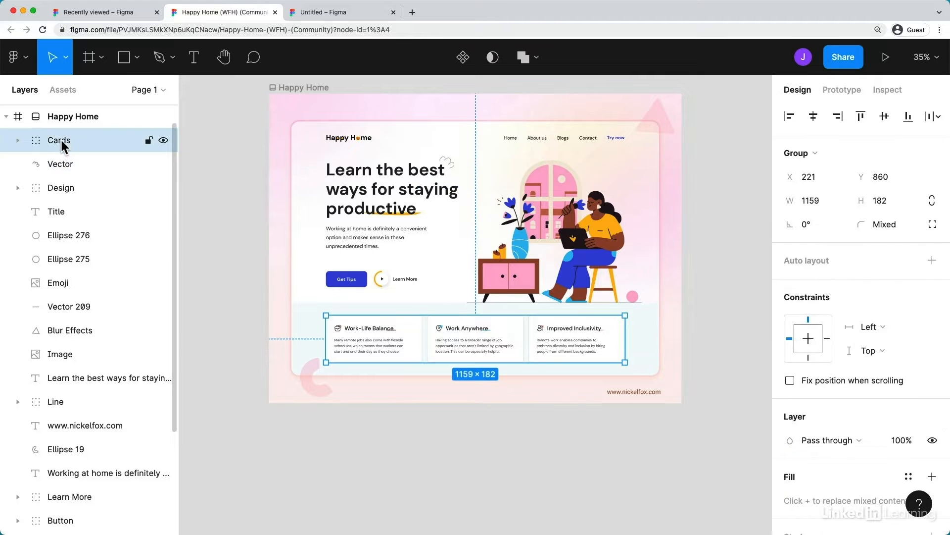
left_click(55, 211)
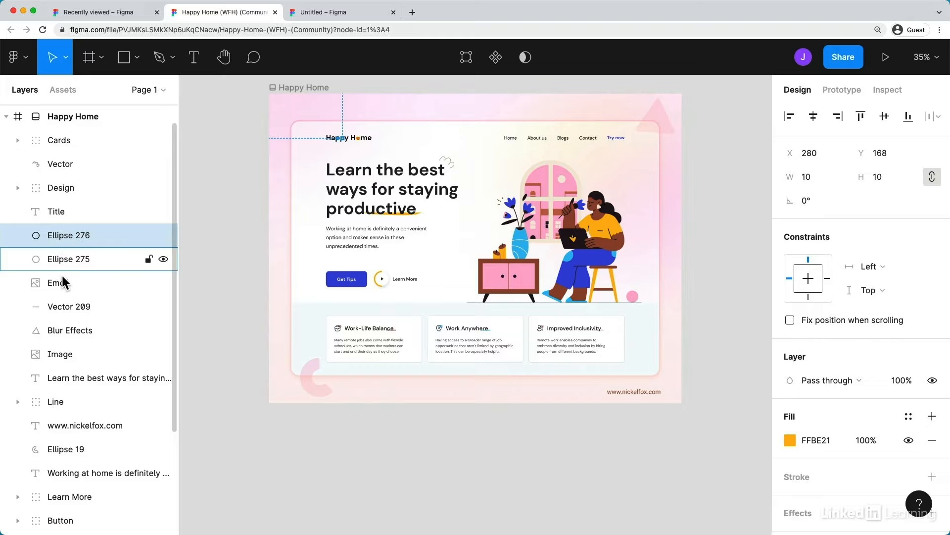
left_click(57, 283)
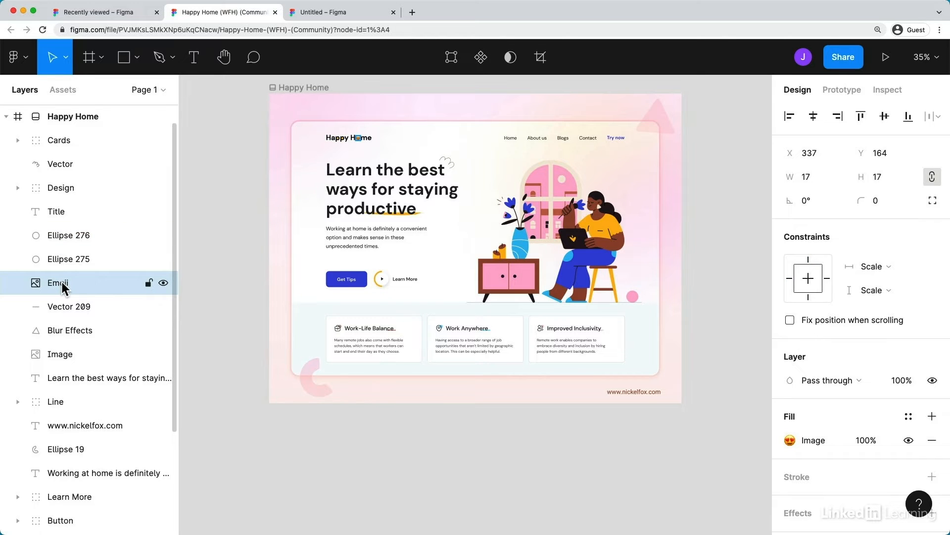
mouse_move(818, 194)
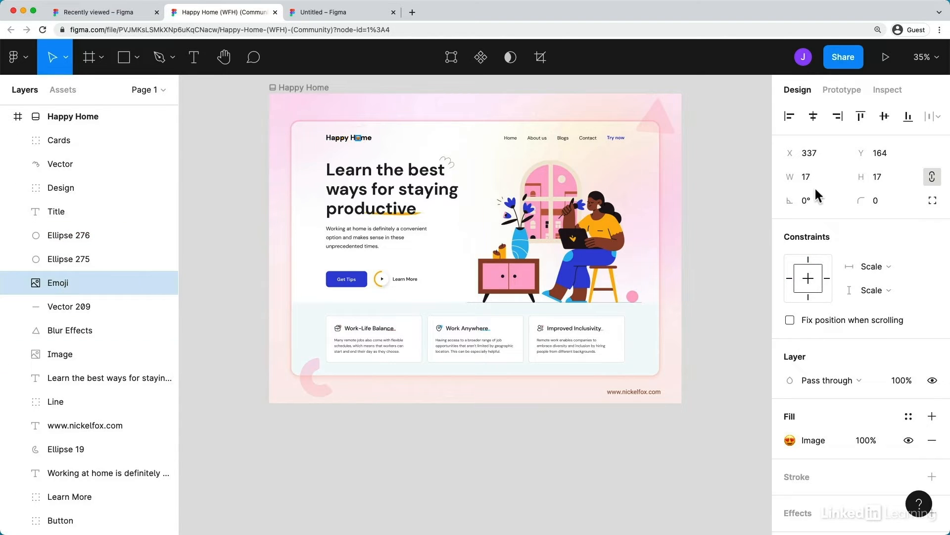
Zoom to fit, zoom in to 100% on the feature cards, and select the Cards group.
left_click(927, 56)
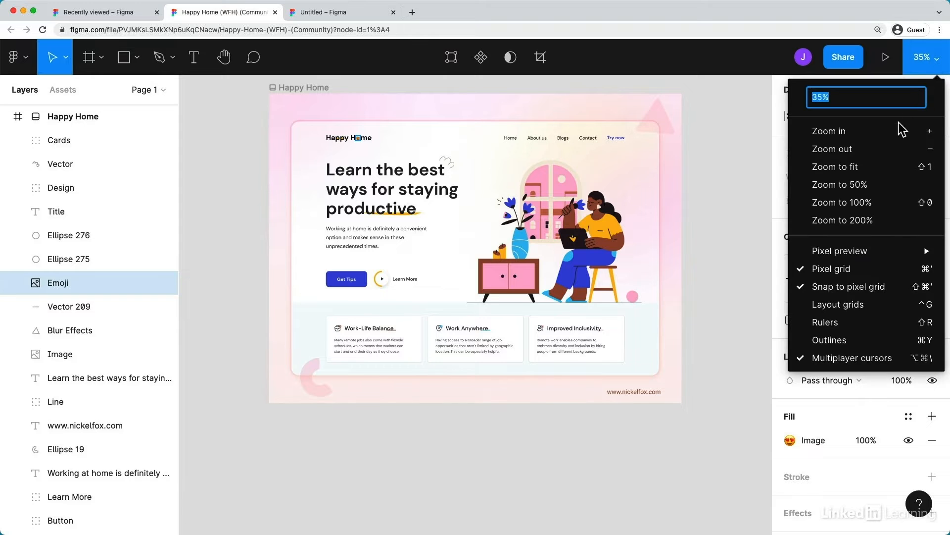
mouse_move(867, 167)
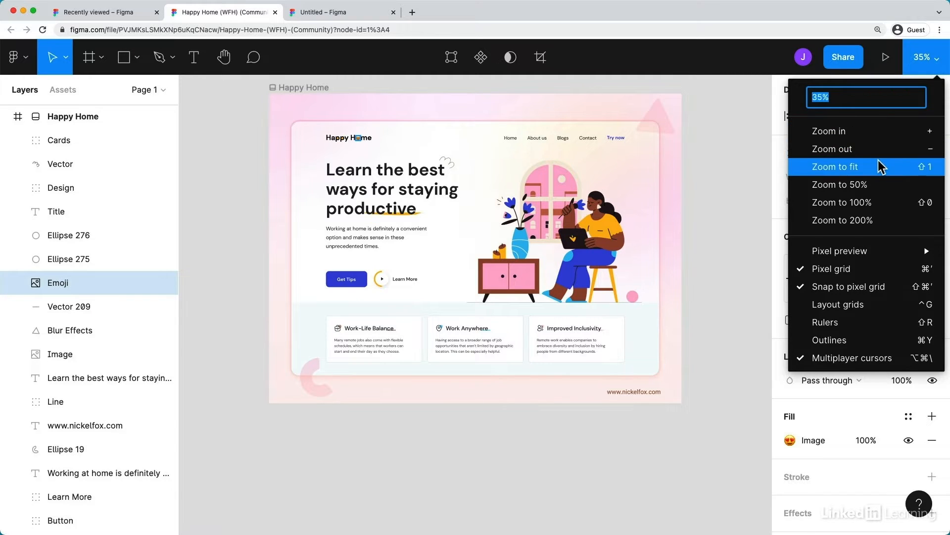
left_click(835, 166)
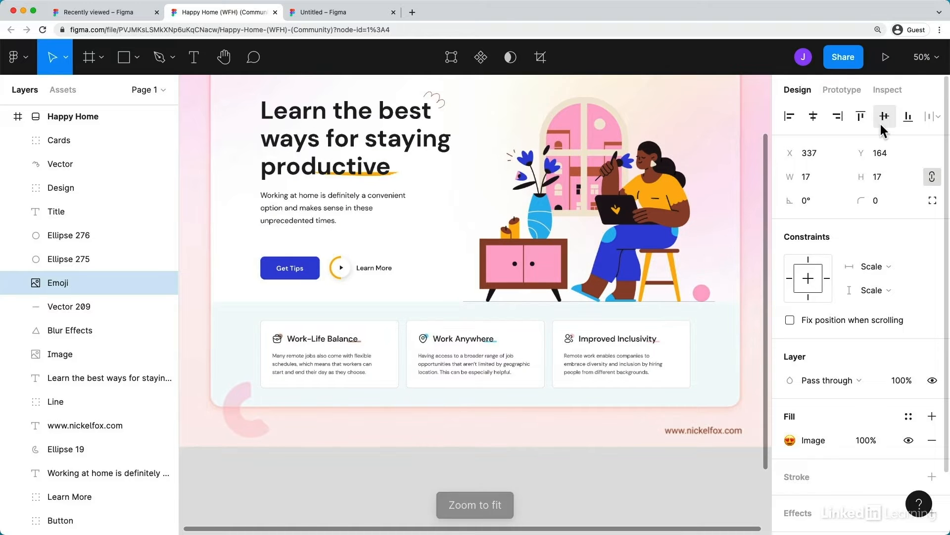
left_click(925, 57)
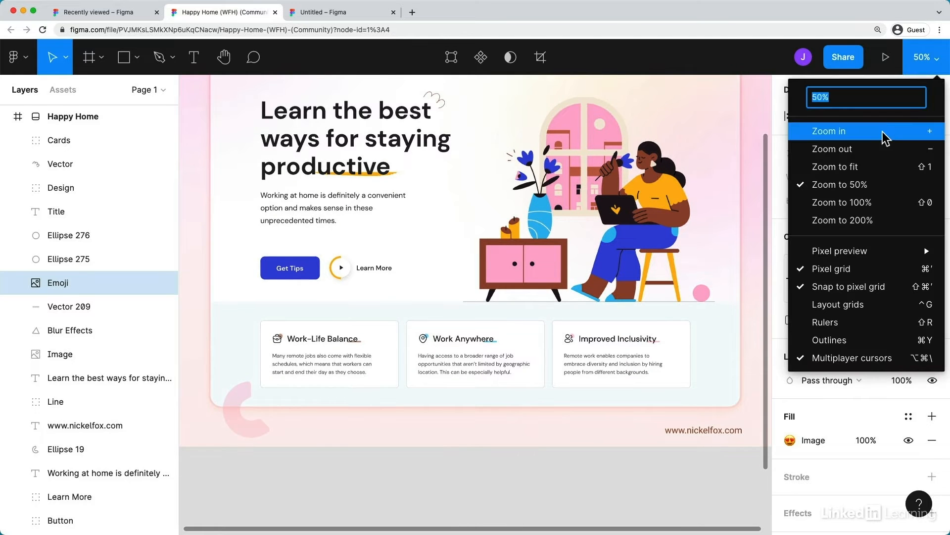
left_click(841, 202)
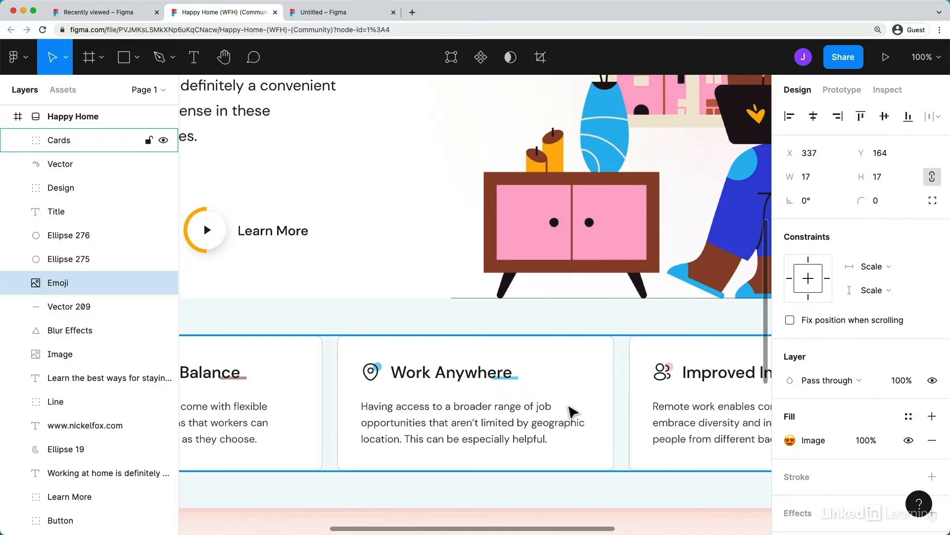
left_click(59, 140)
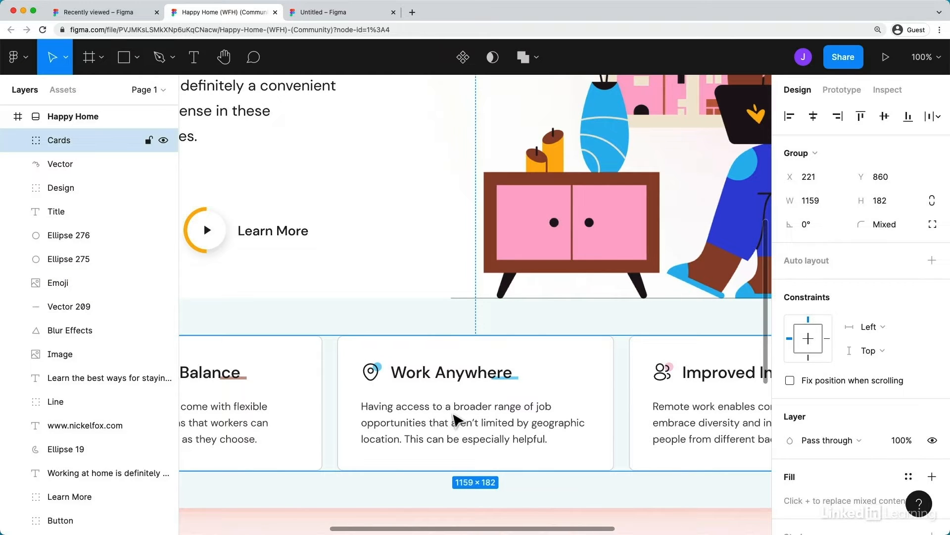
mouse_move(513, 447)
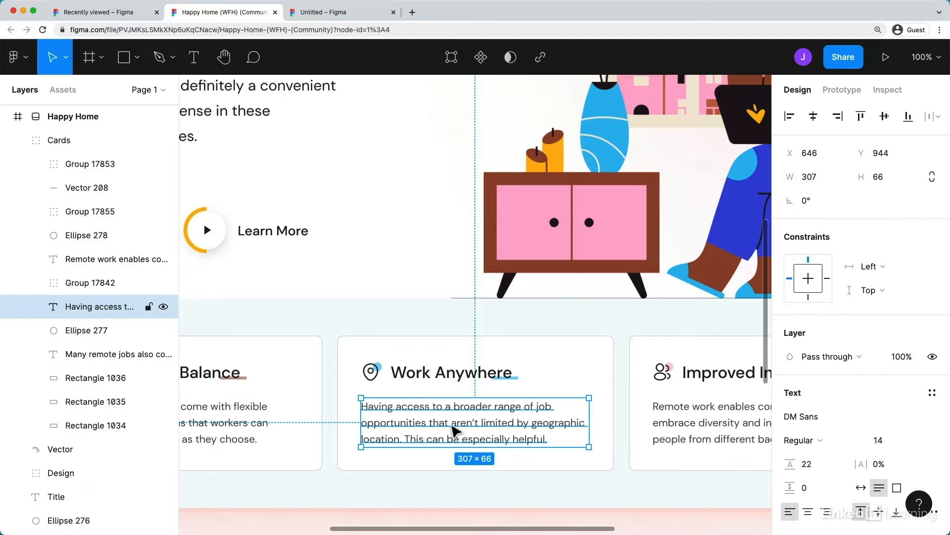
Change the Work Anywhere description to "I want to work from home every day!".
double_click(473, 422)
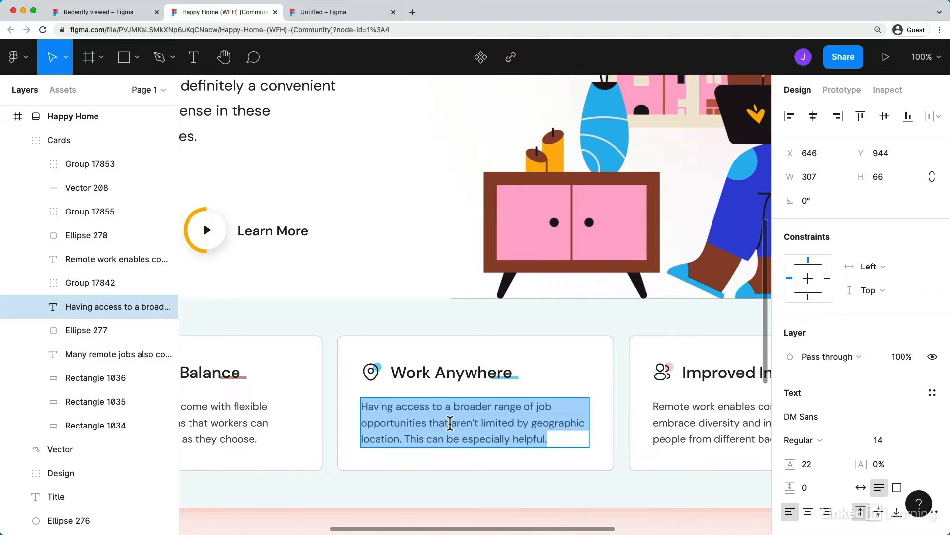
type("I want to work from")
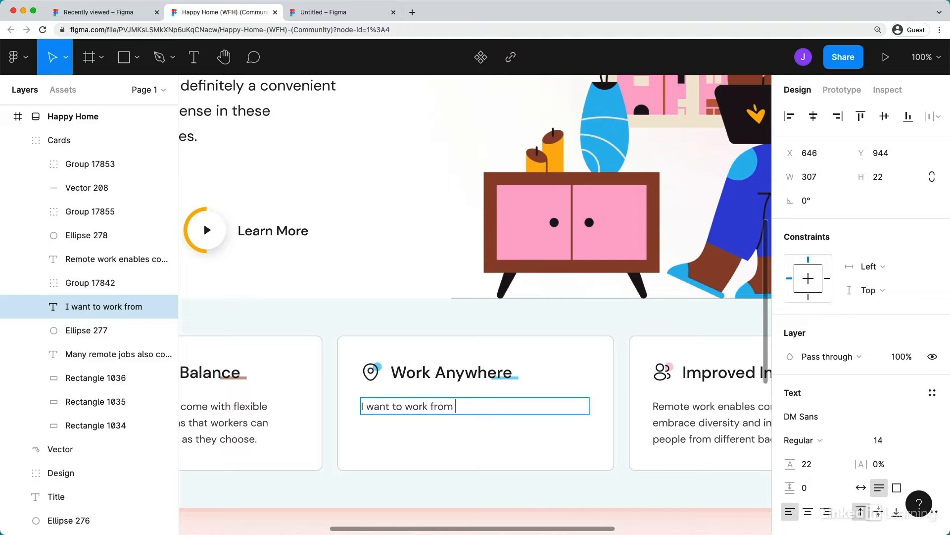
type("home every day")
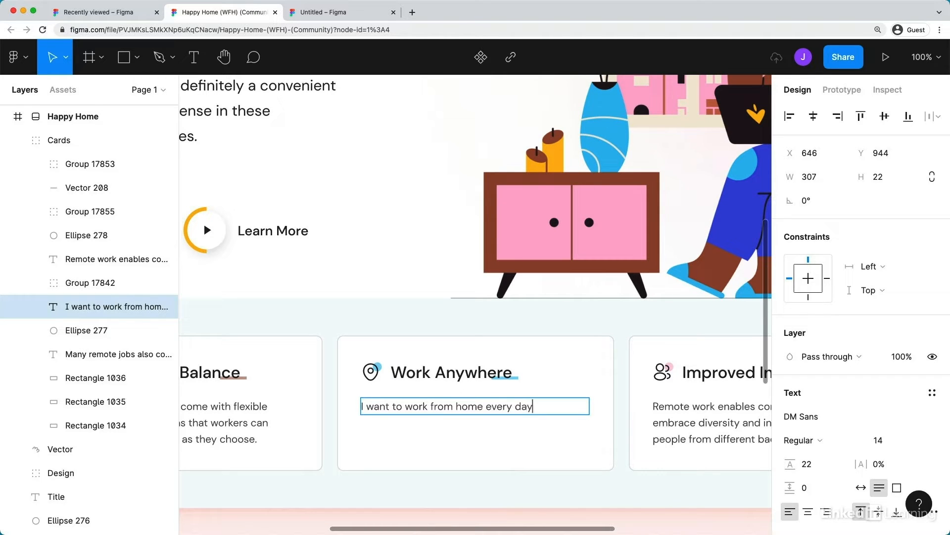
type("!")
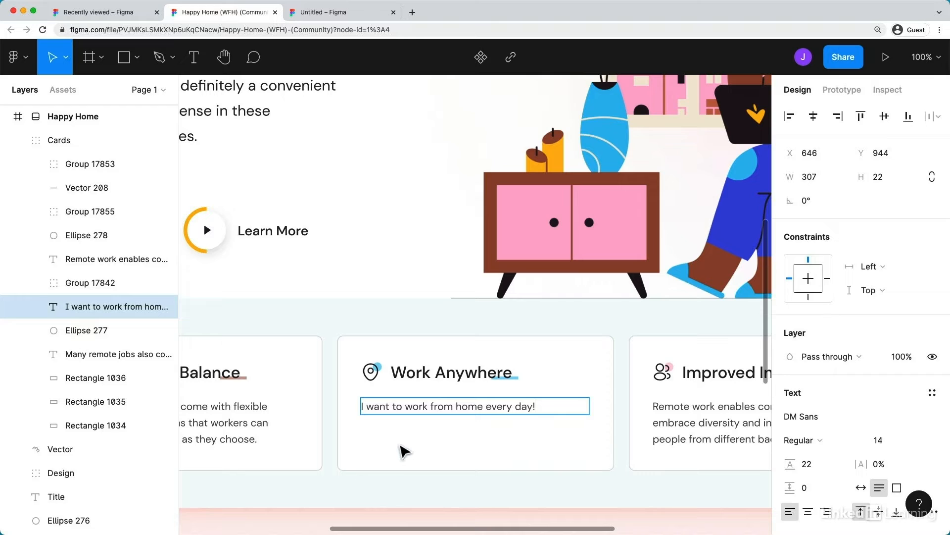
left_click(376, 380)
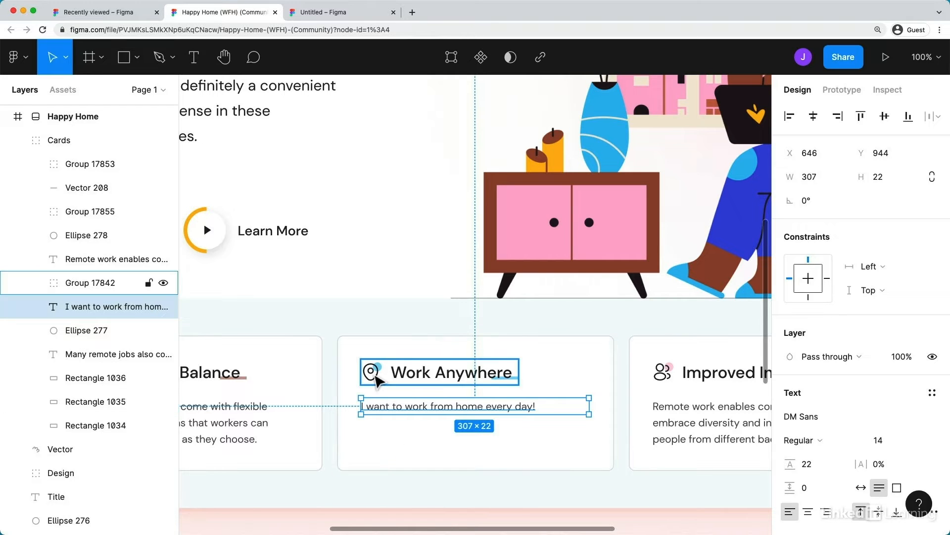
Hide the Work Anywhere location icon and select its small blue dot, Ellipse 277.
left_click(450, 371)
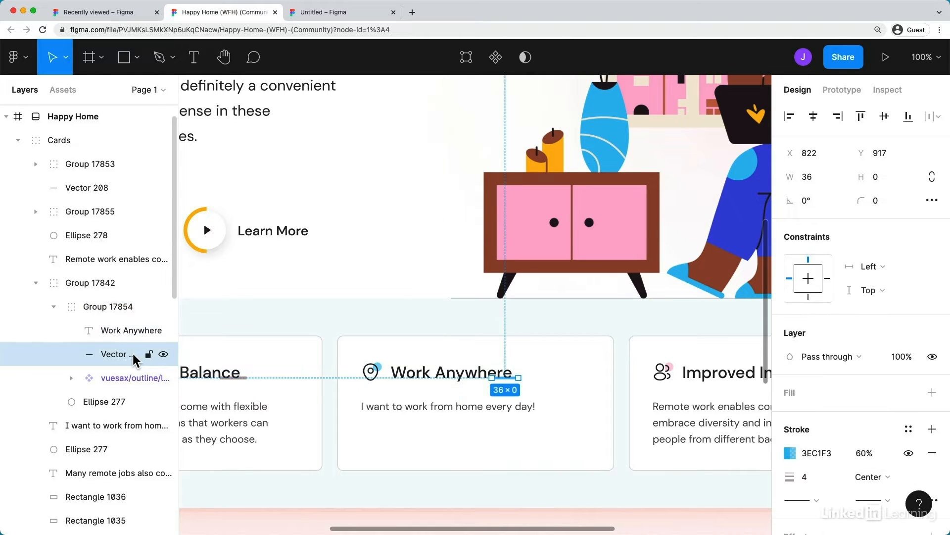
left_click(128, 330)
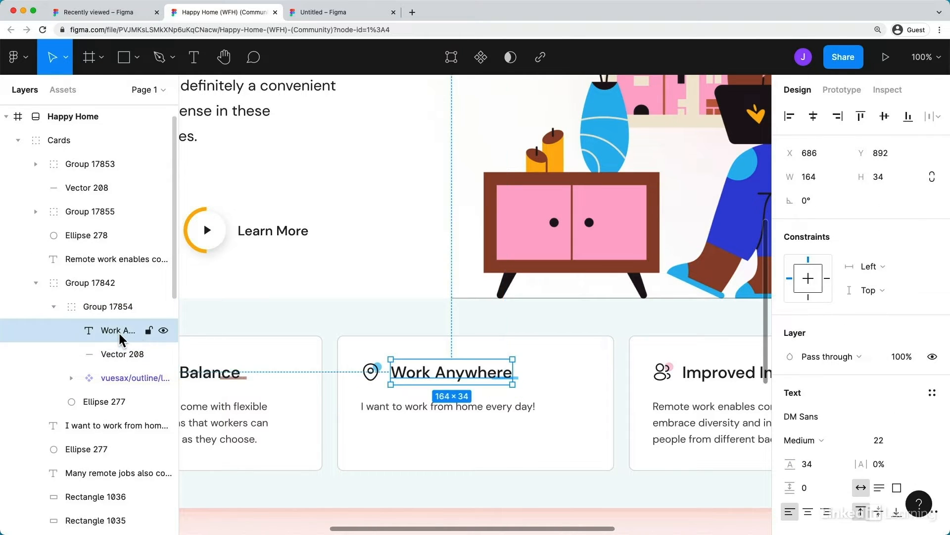
left_click(118, 377)
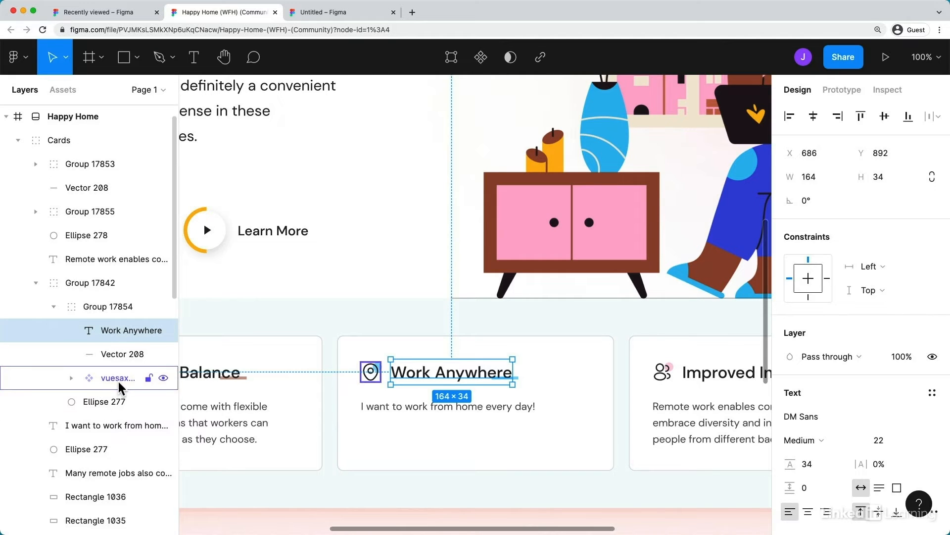
left_click(117, 378)
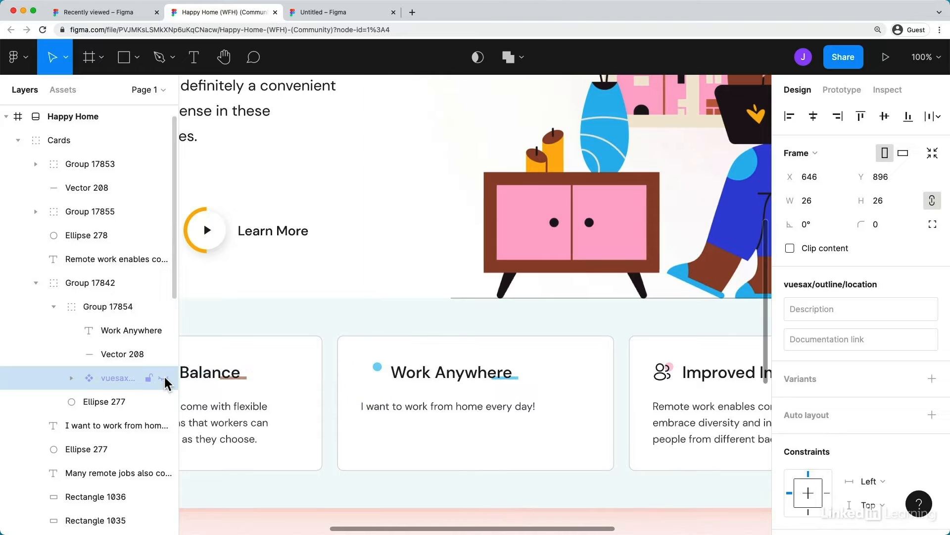
left_click(371, 371)
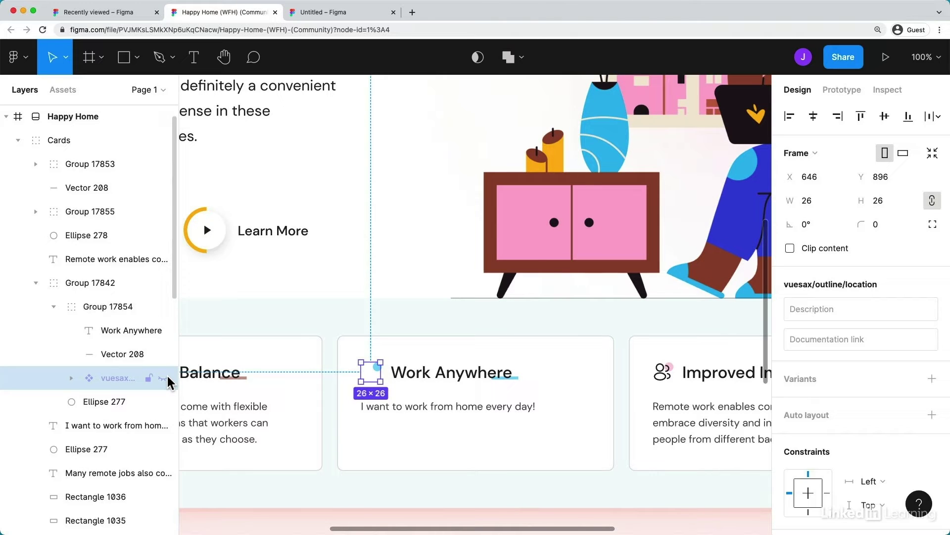
left_click(103, 402)
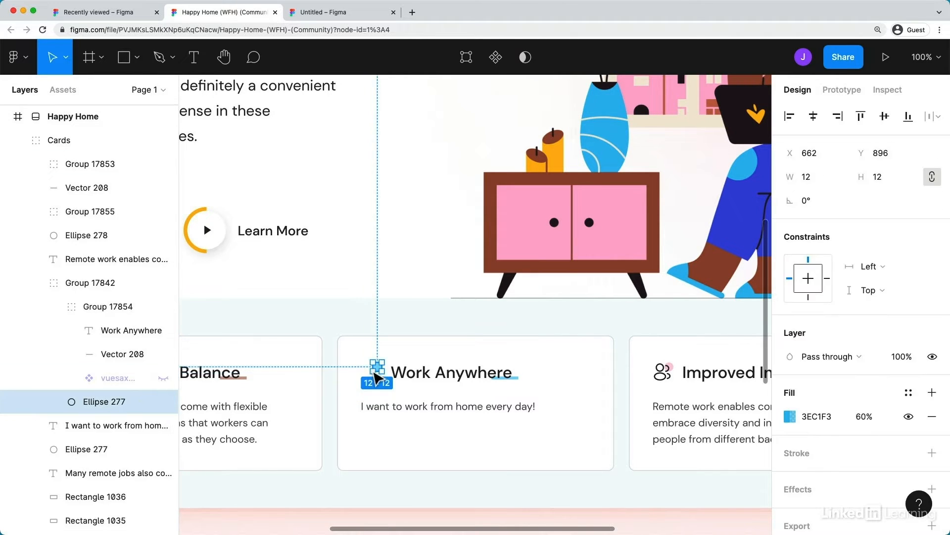
mouse_move(389, 363)
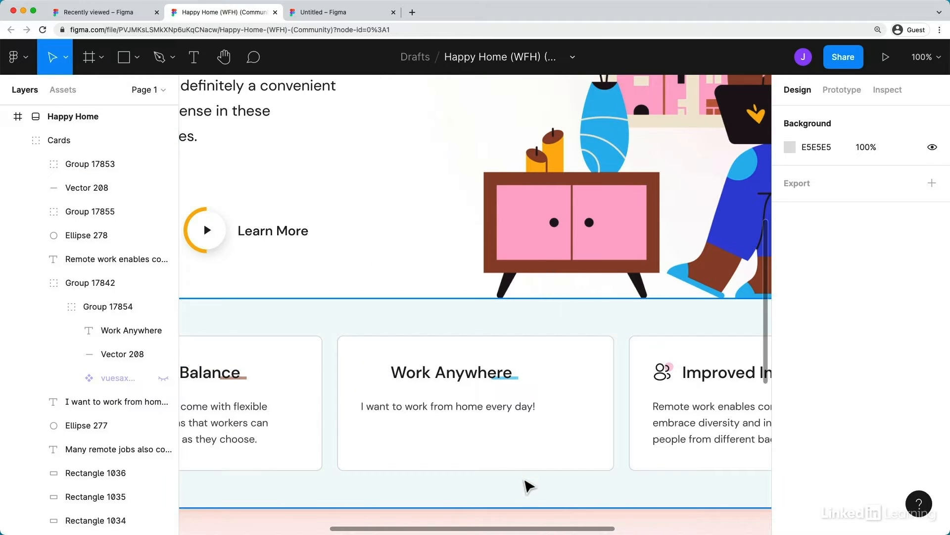
mouse_move(537, 473)
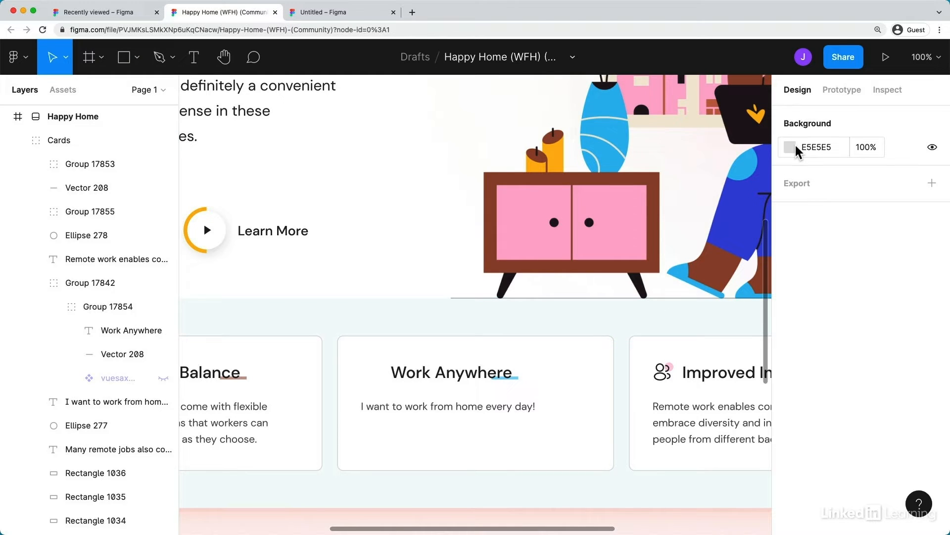
Set the canvas background colour to dark 292D32.
left_click(926, 57)
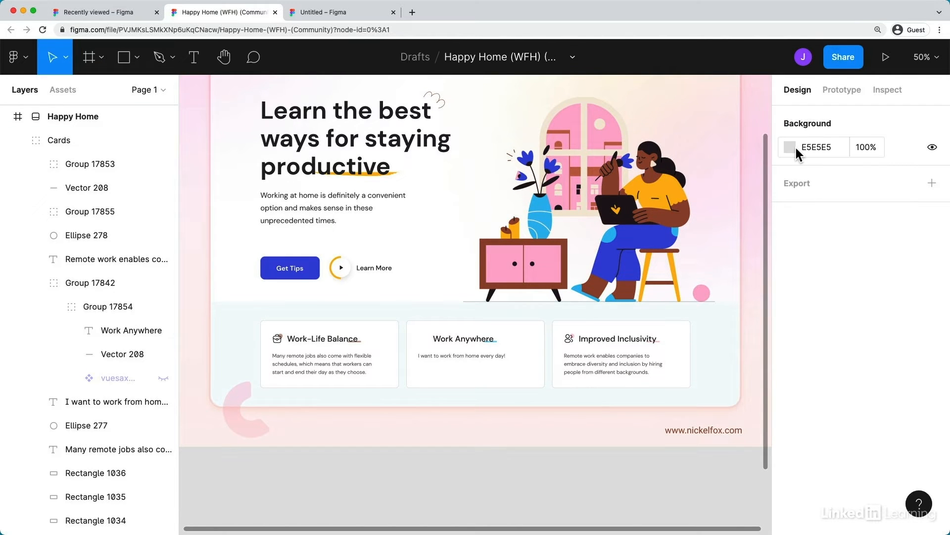
left_click(790, 147)
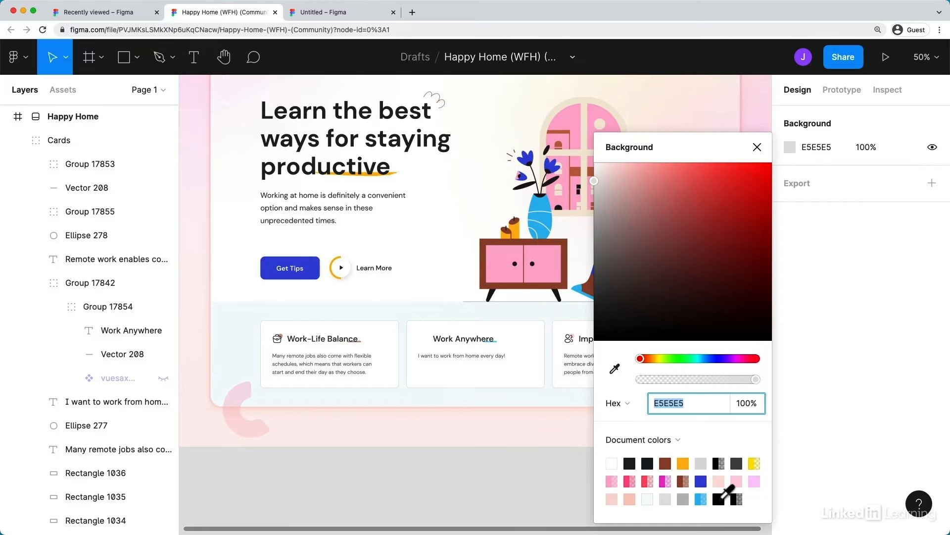
left_click(700, 480)
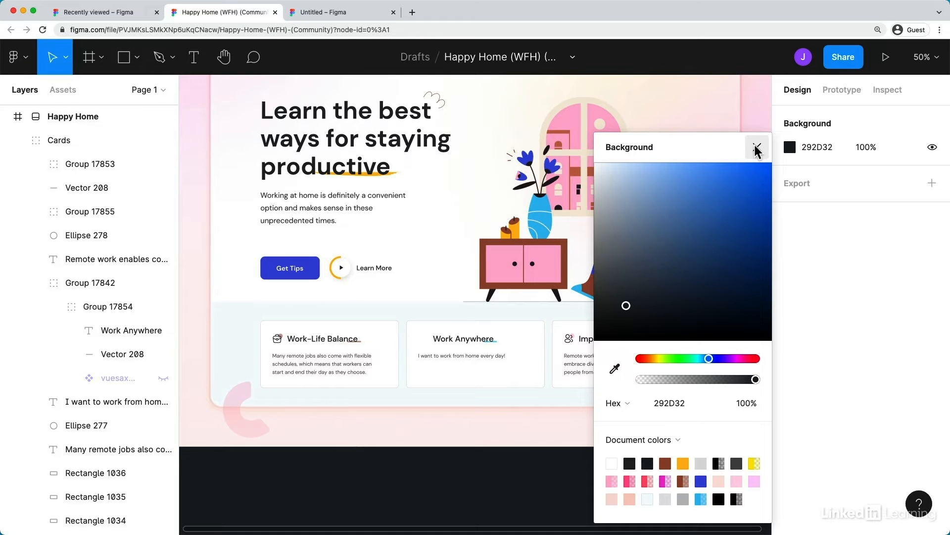
left_click(756, 147)
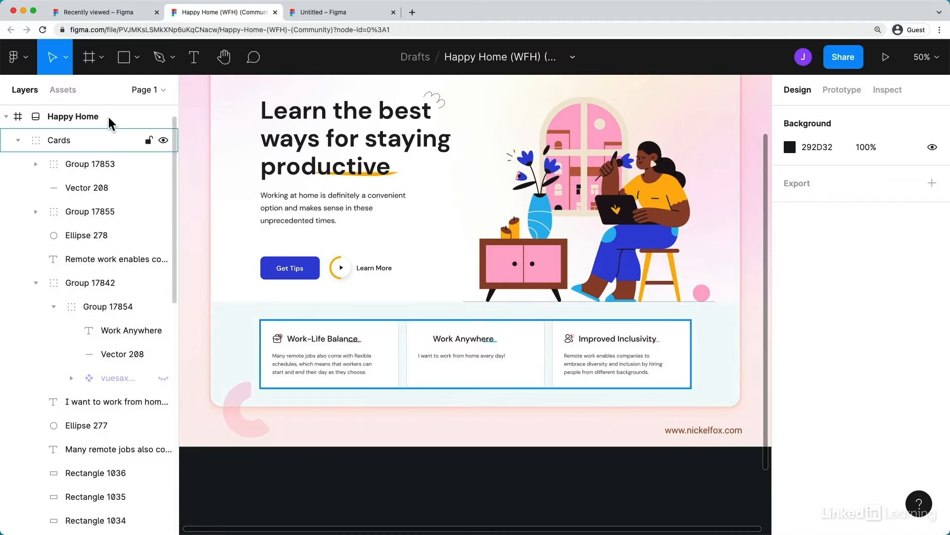
left_click(137, 57)
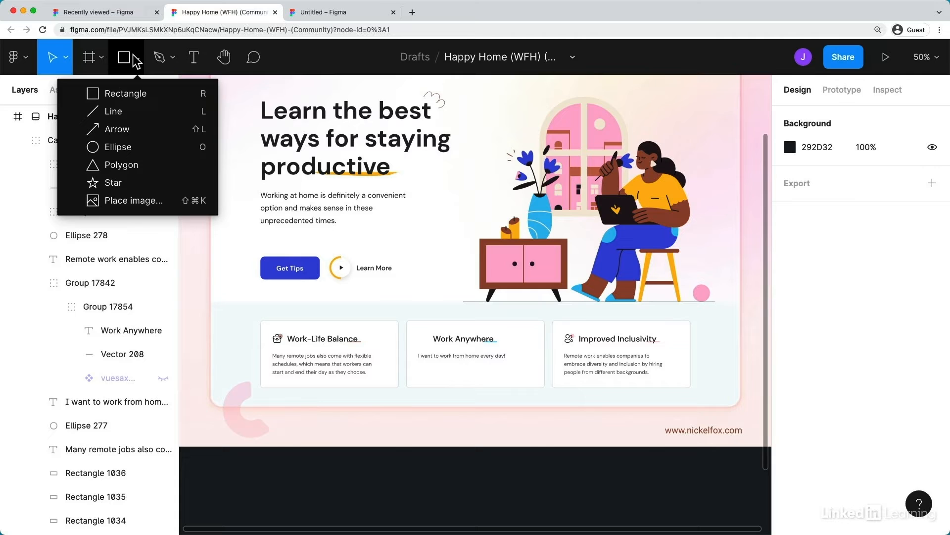
Browse the Pen/Pencil options, try the Text tool, then activate commenting mode.
left_click(160, 57)
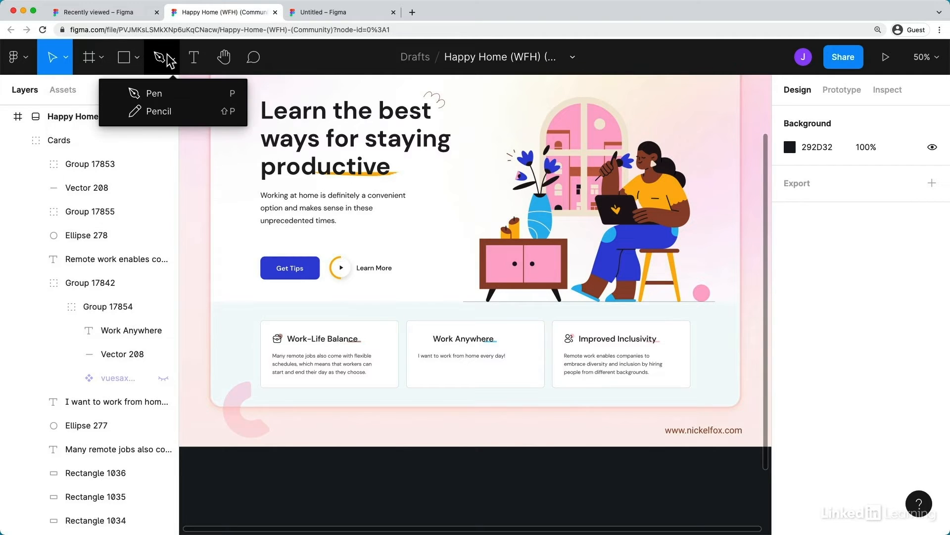
mouse_move(193, 57)
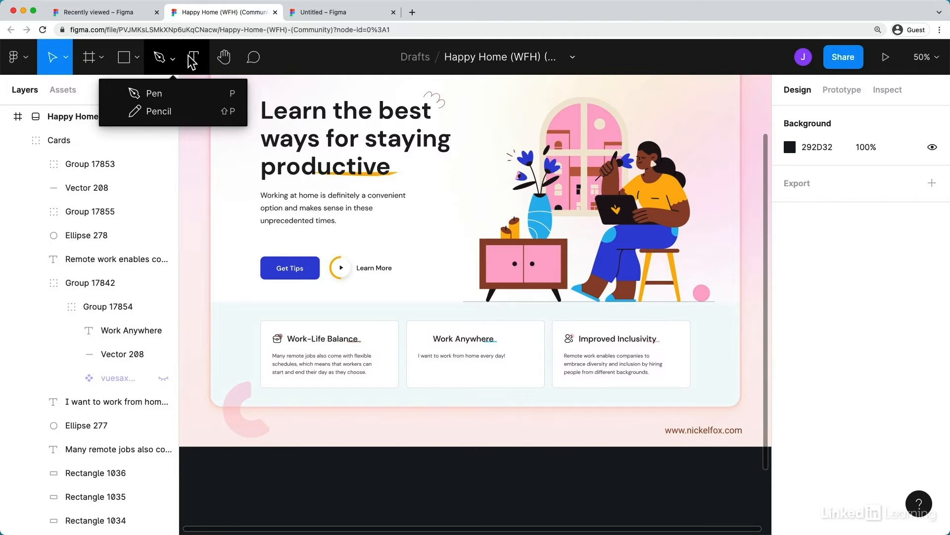
left_click(194, 57)
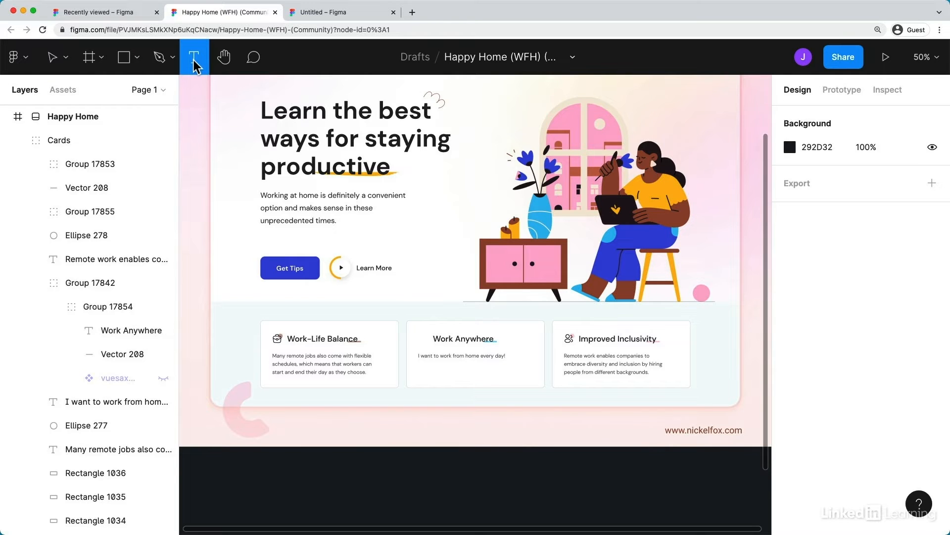
left_click(252, 57)
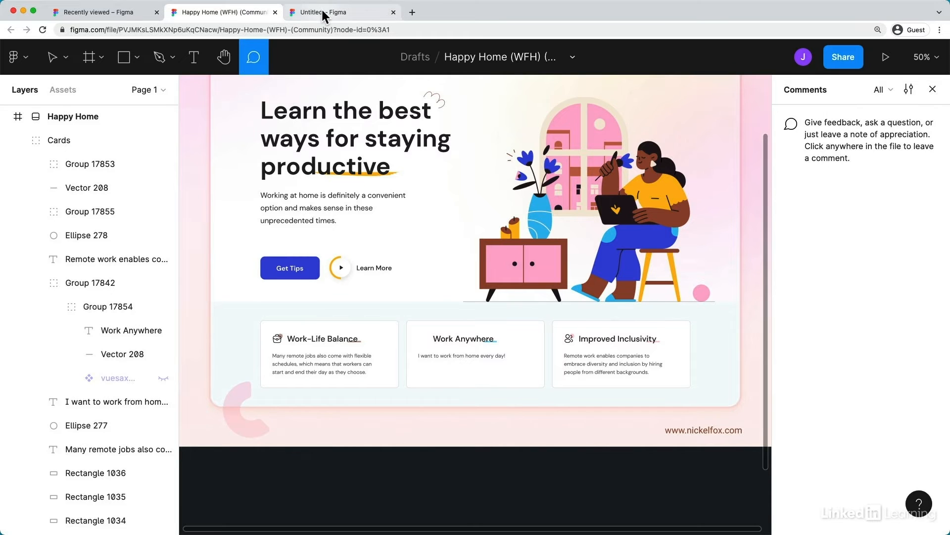
Switch to the Untitled FigJam board holding the customer journey map.
left_click(339, 12)
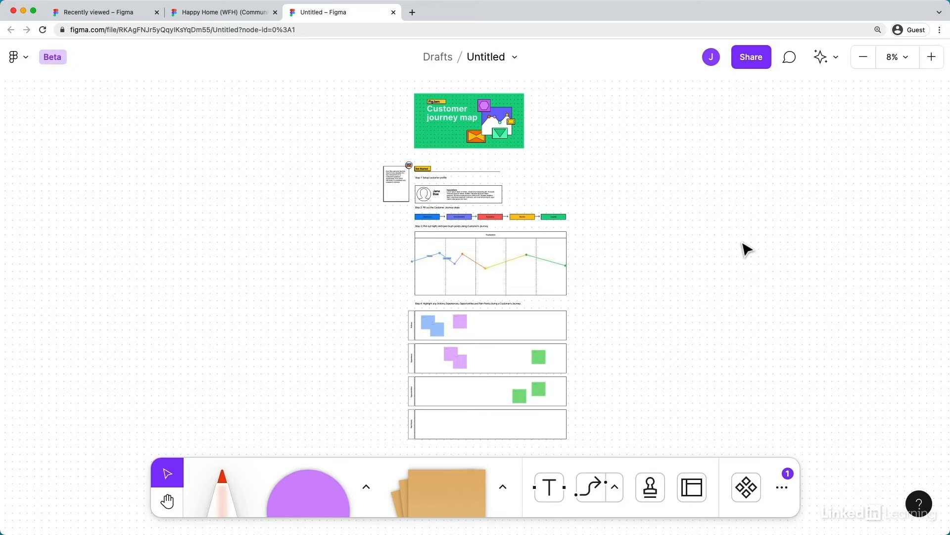
mouse_move(619, 234)
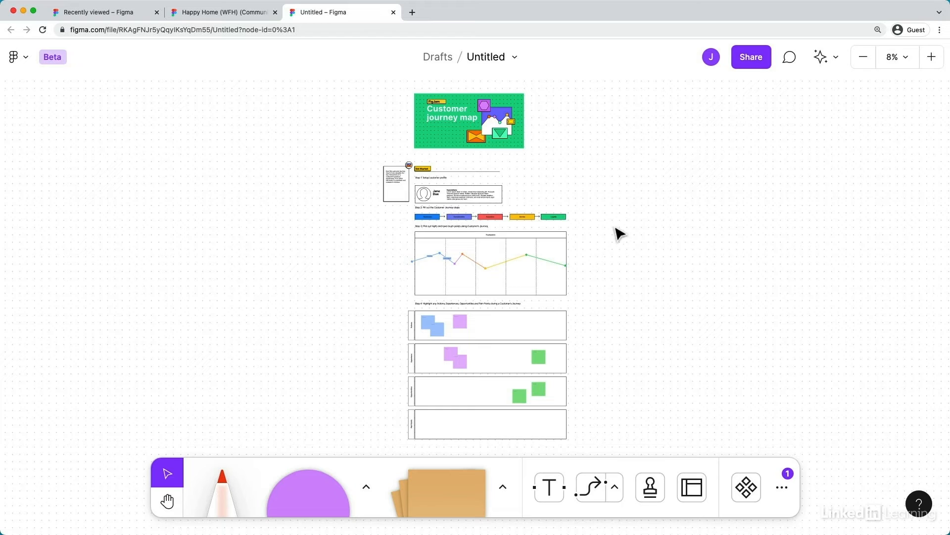
mouse_move(549, 162)
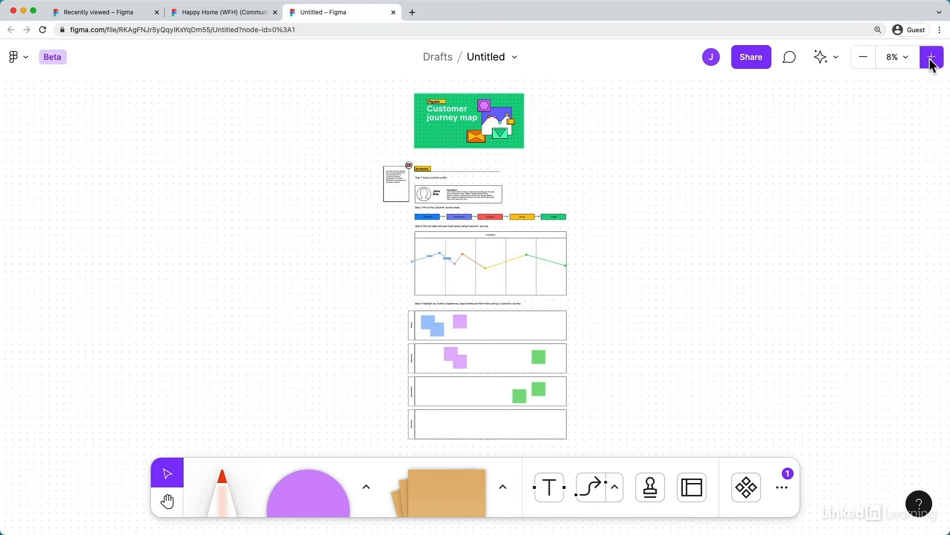
Zoom in and scroll the journey map from its title banner down to the Pain Points row.
left_click(932, 56)
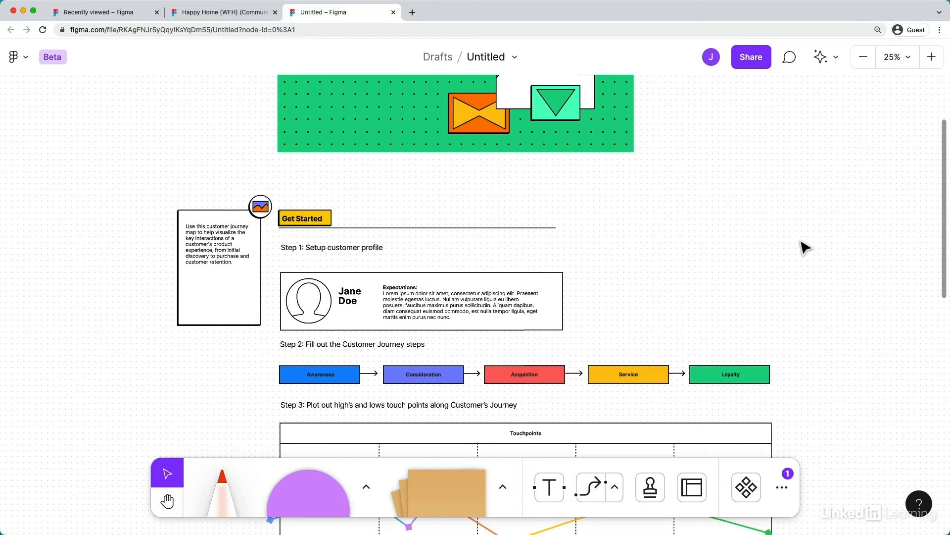
scroll("up", 3)
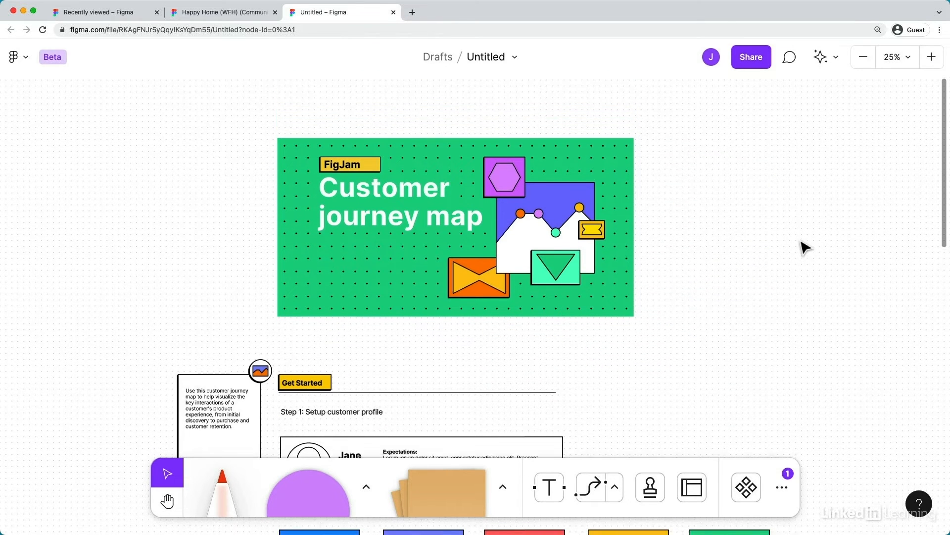
scroll("down", 3)
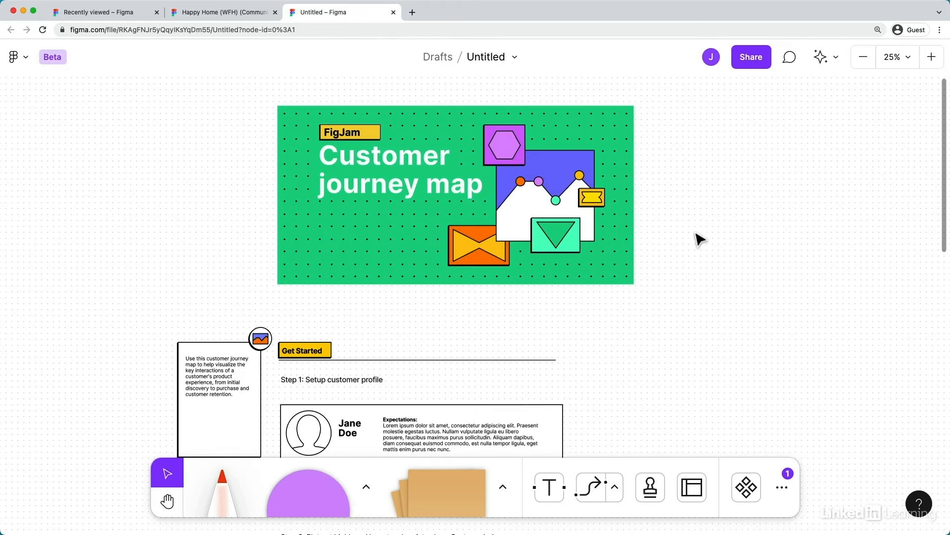
scroll("down", 3)
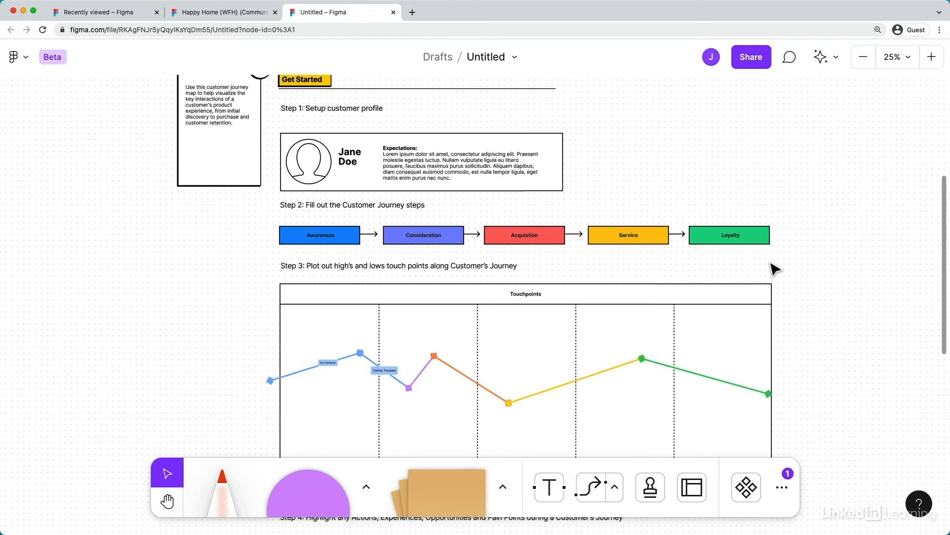
mouse_move(509, 208)
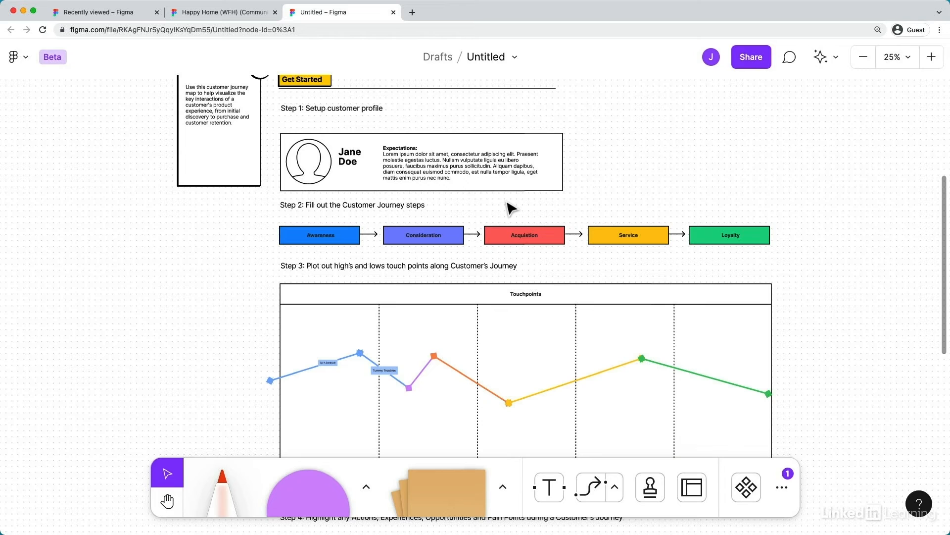
mouse_move(616, 245)
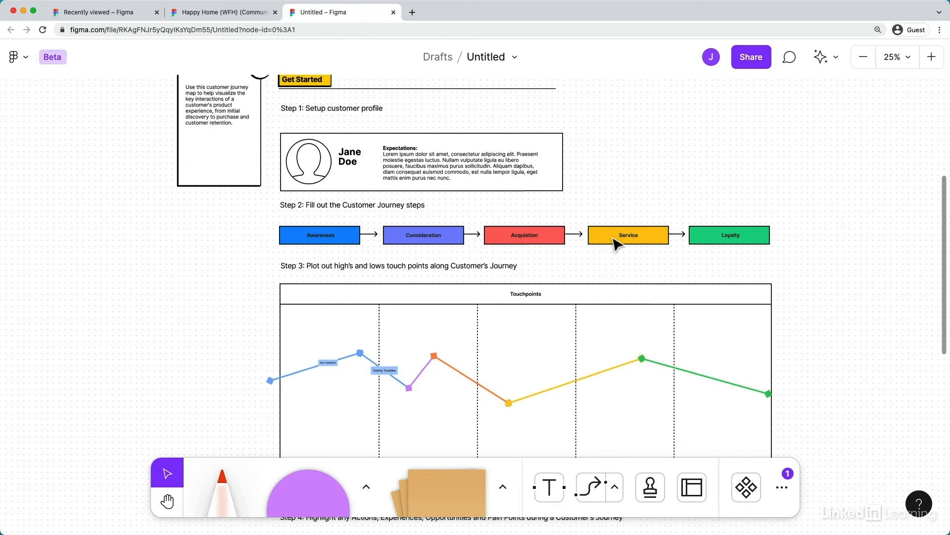
scroll("down", 3)
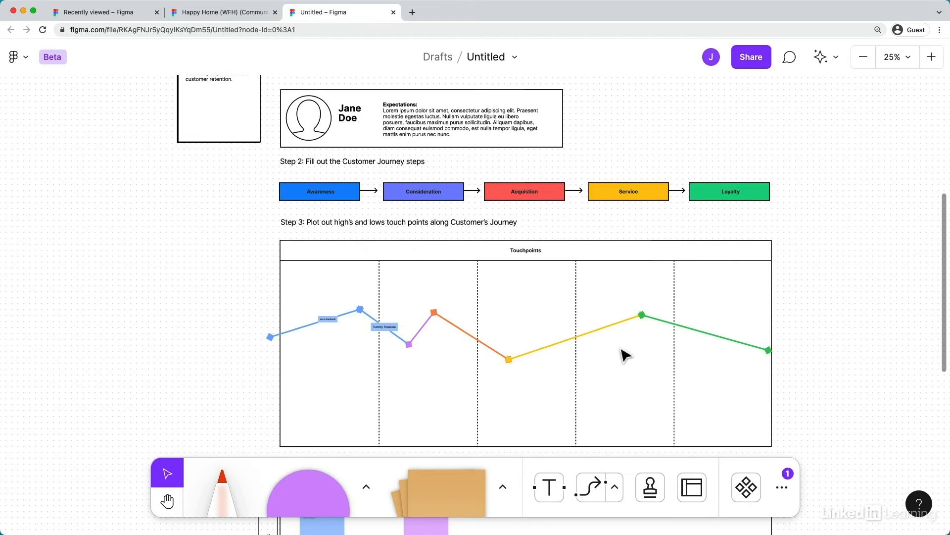
scroll("down", 3)
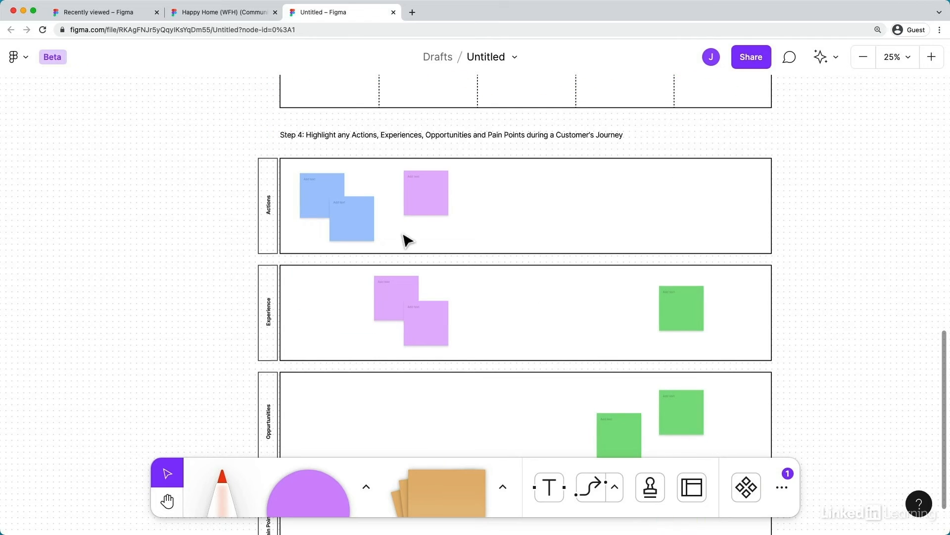
mouse_move(525, 345)
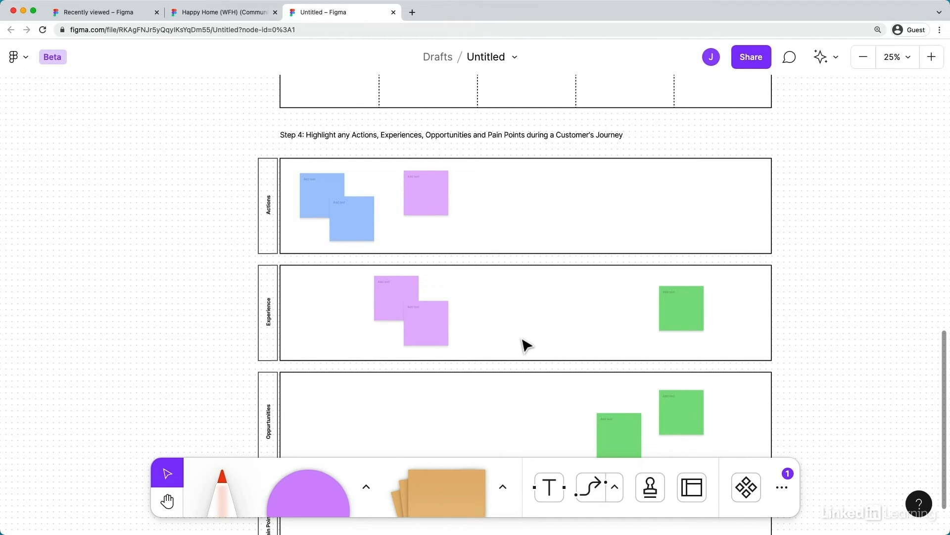
scroll("down", 3)
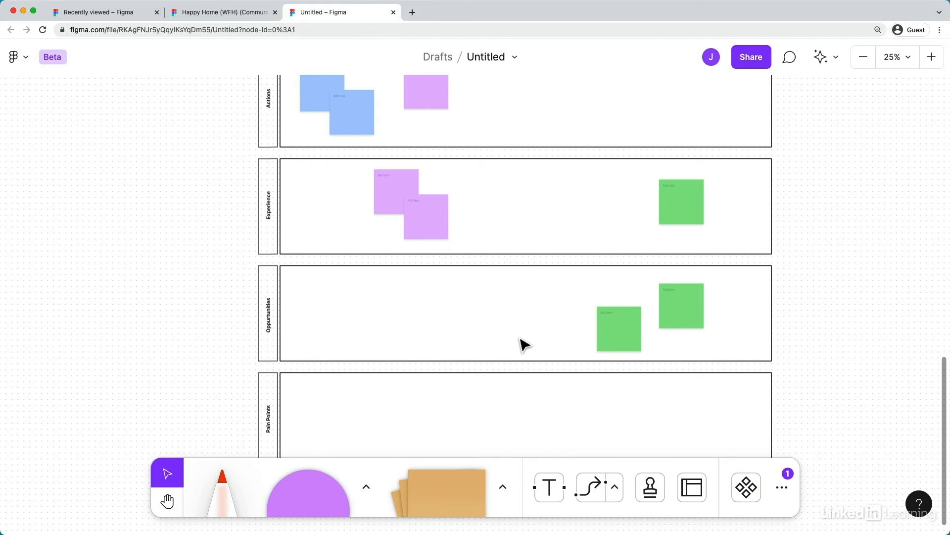
mouse_move(515, 326)
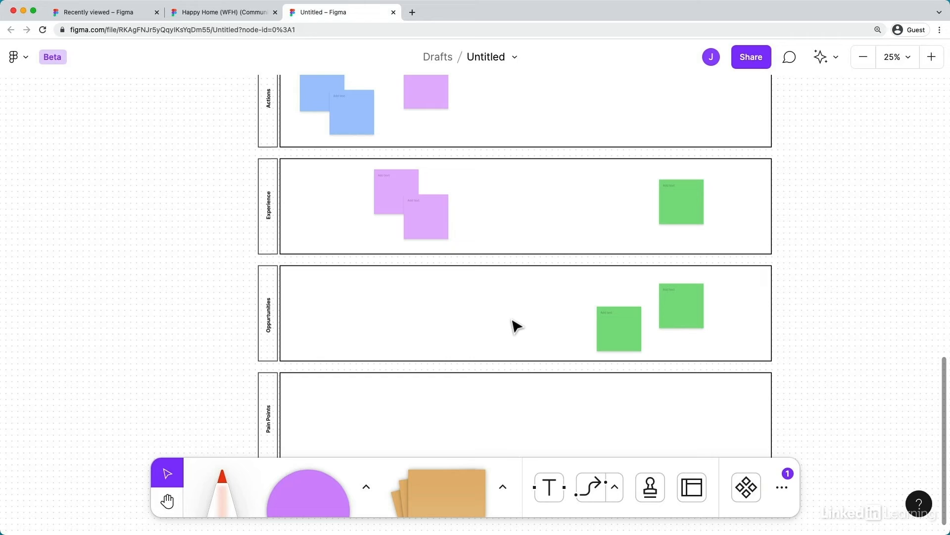
mouse_move(490, 326)
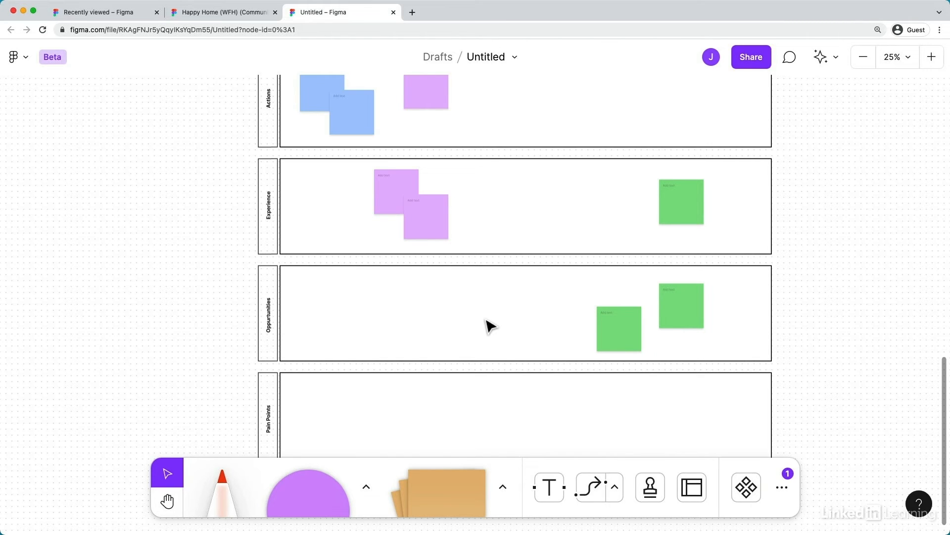
mouse_move(452, 249)
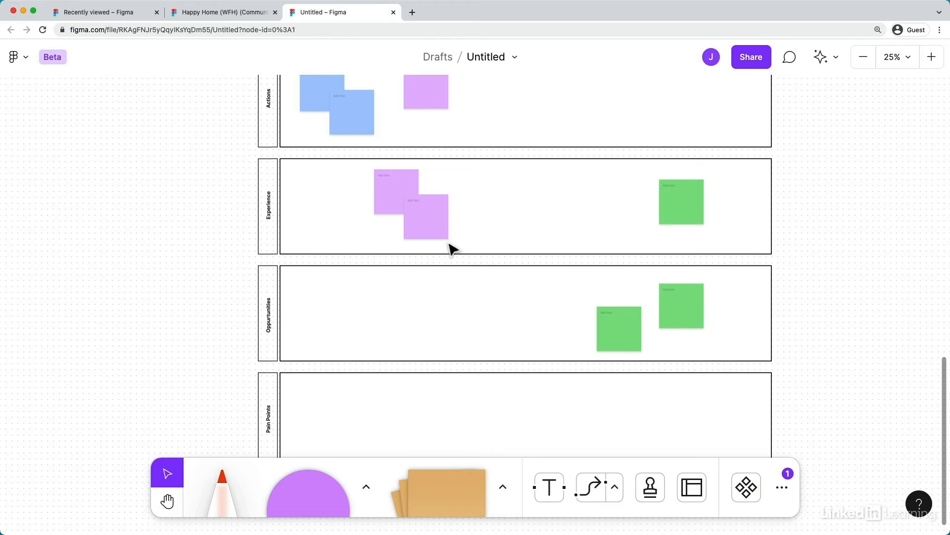
mouse_move(304, 402)
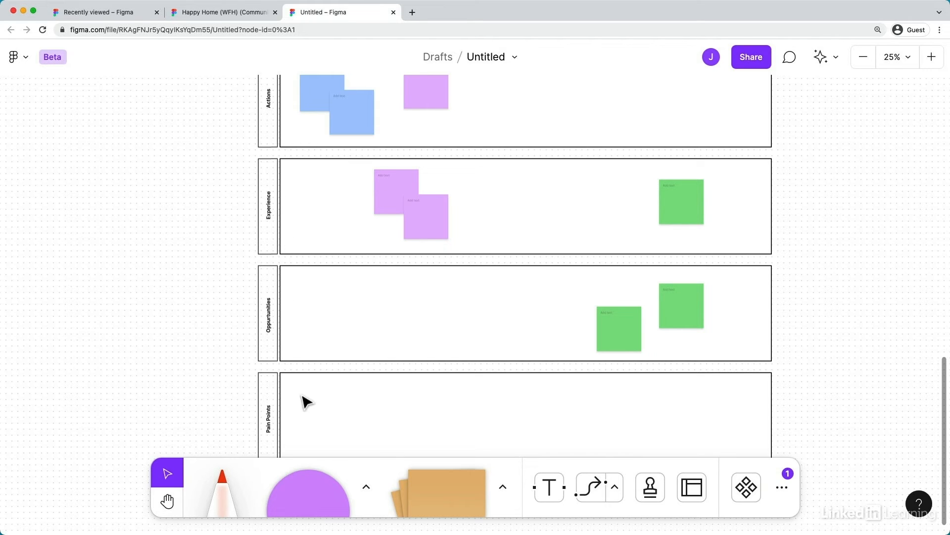
mouse_move(687, 321)
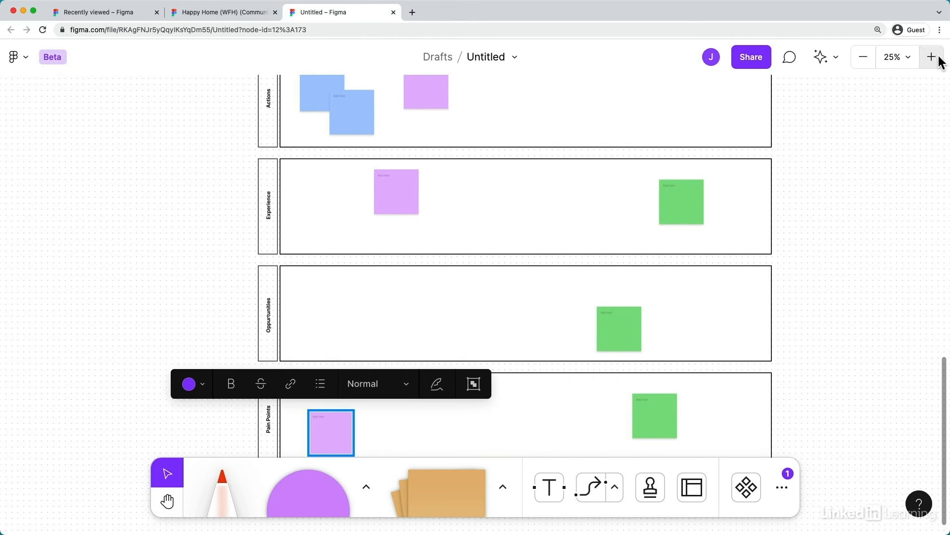
Write "This is a sticky note" on the purple Experience sticky and make it yellow.
left_click(932, 57)
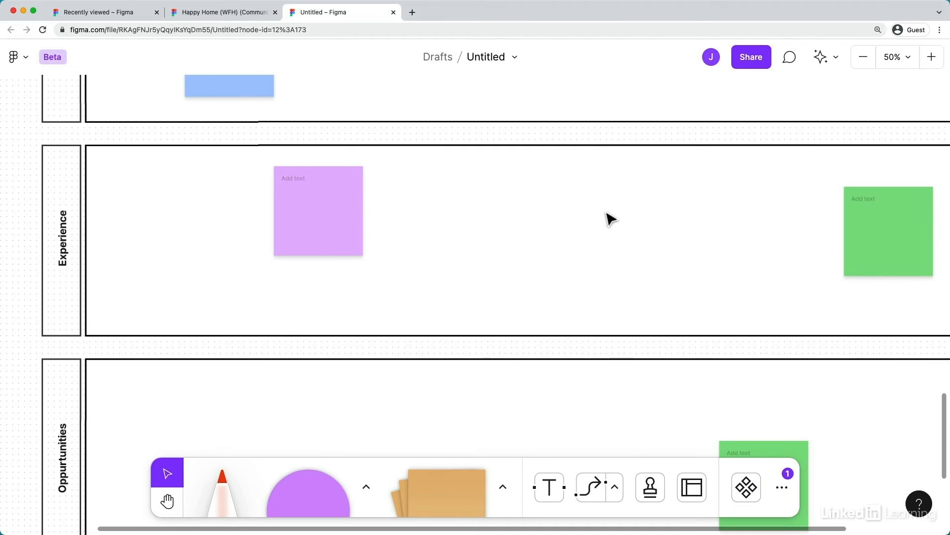
double_click(318, 210)
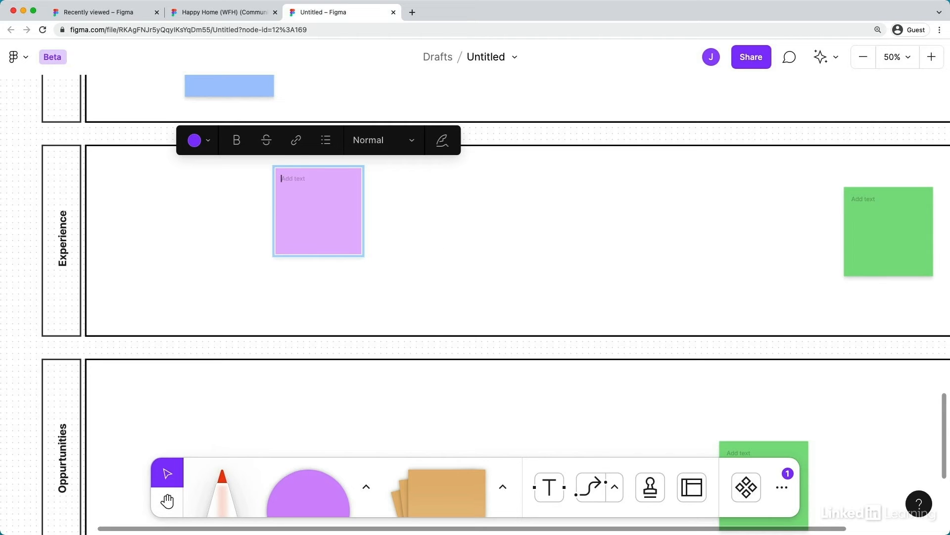
type("This is a s")
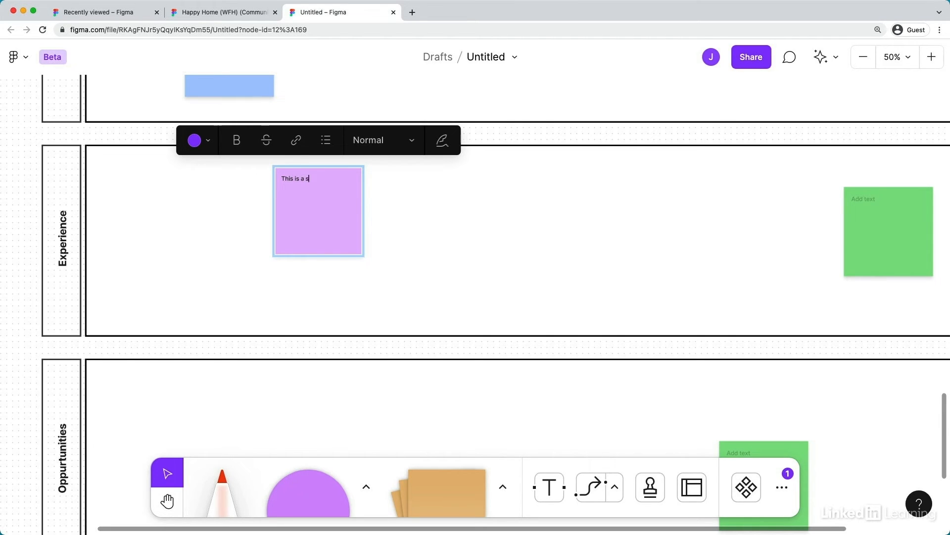
type("ticky note")
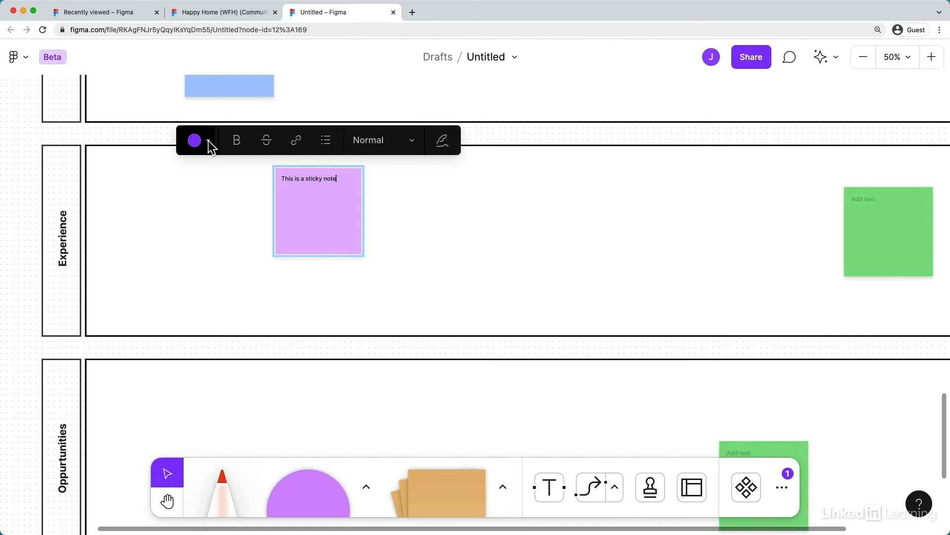
left_click(193, 140)
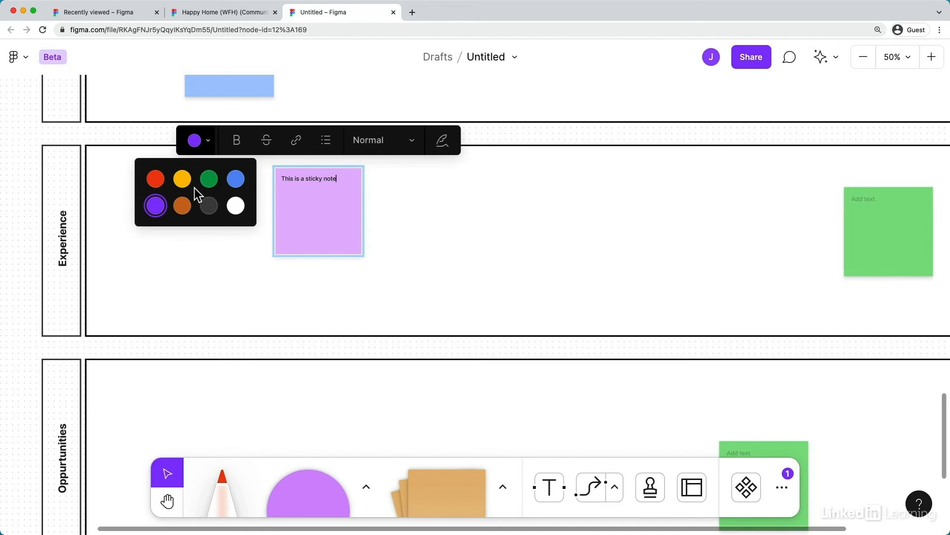
left_click(181, 178)
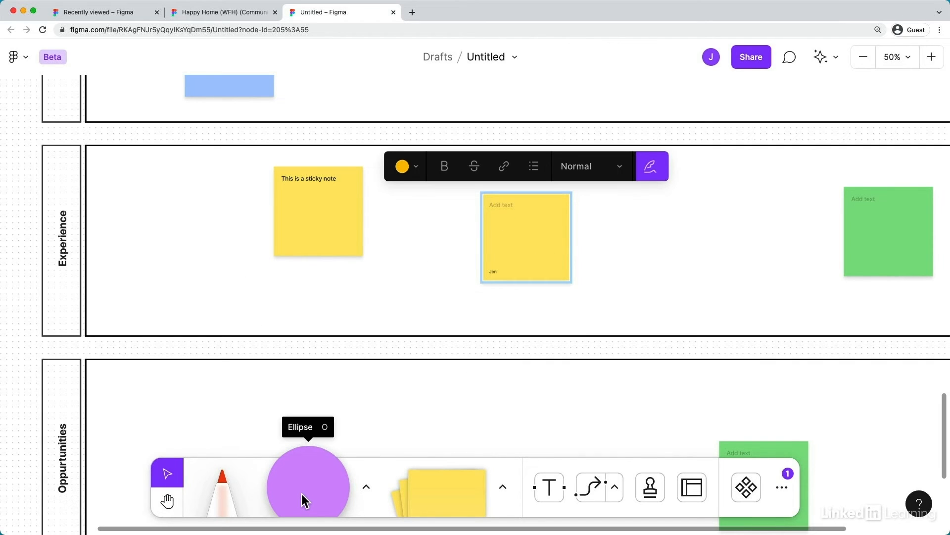
Pick the circle shape tool and browse the other available shapes.
left_click(365, 486)
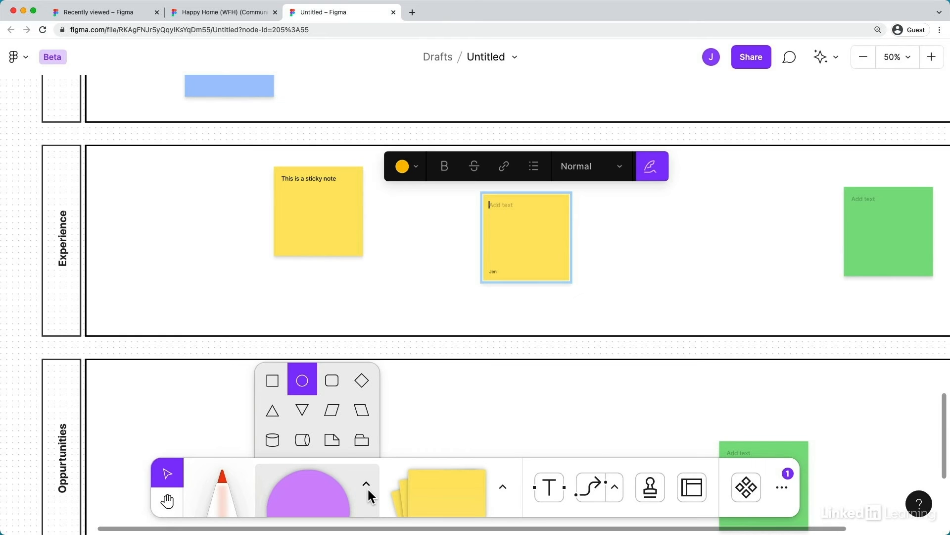
left_click(222, 488)
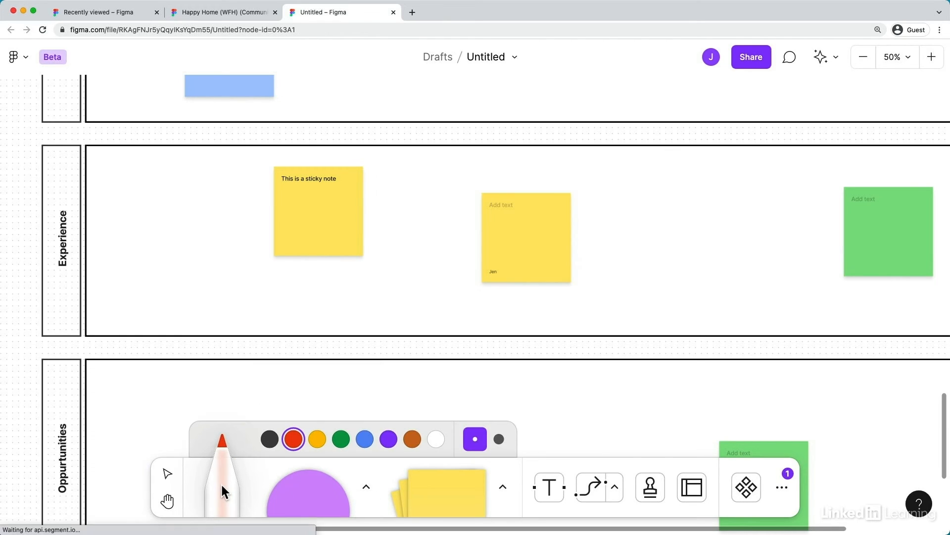
Switch to the marker and scribble in green beside the first Experience-row sticky note.
left_click(341, 438)
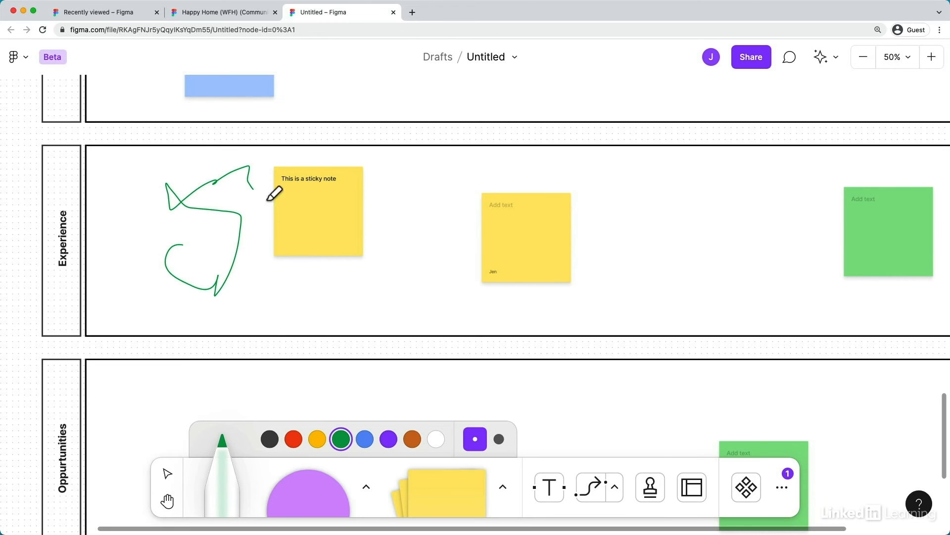
mouse_move(553, 416)
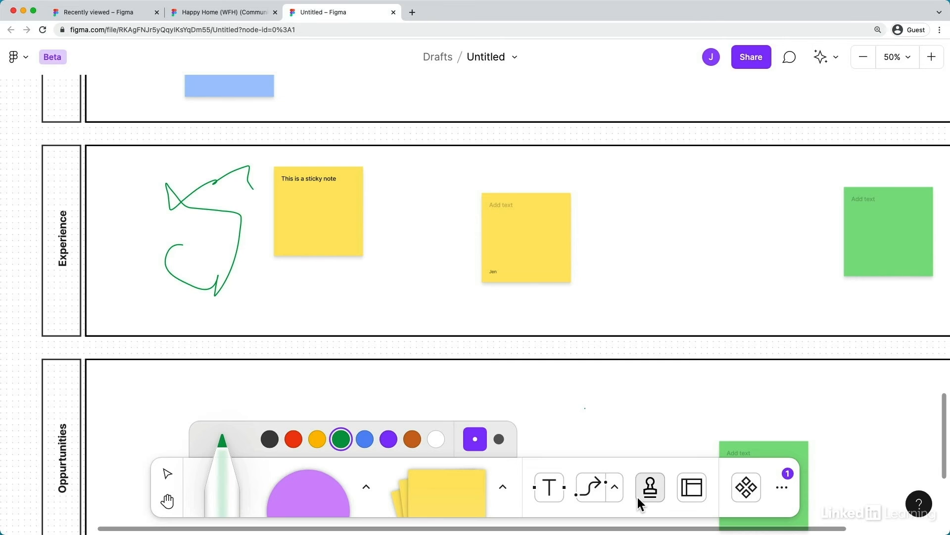
Place heart stamps on the yellow and green sticky notes from the stamp wheel.
left_click(649, 486)
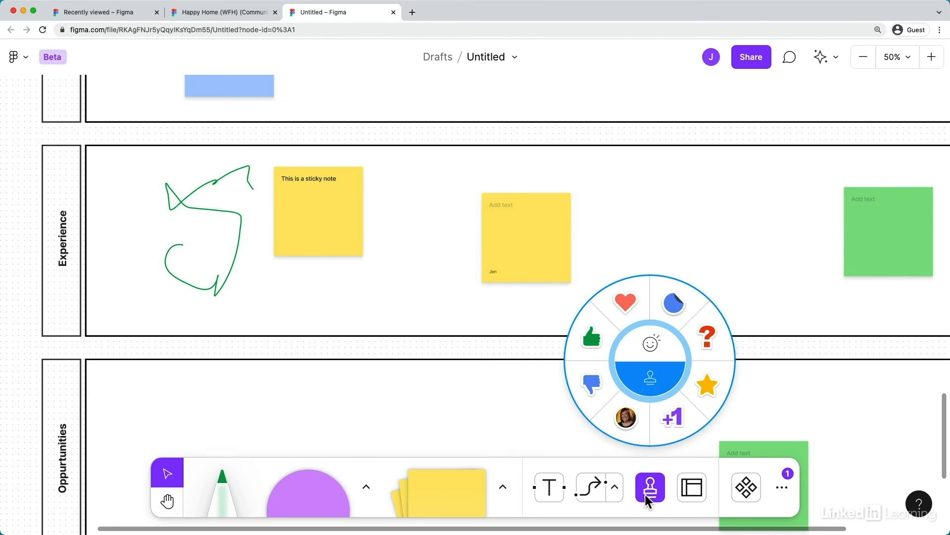
mouse_move(635, 285)
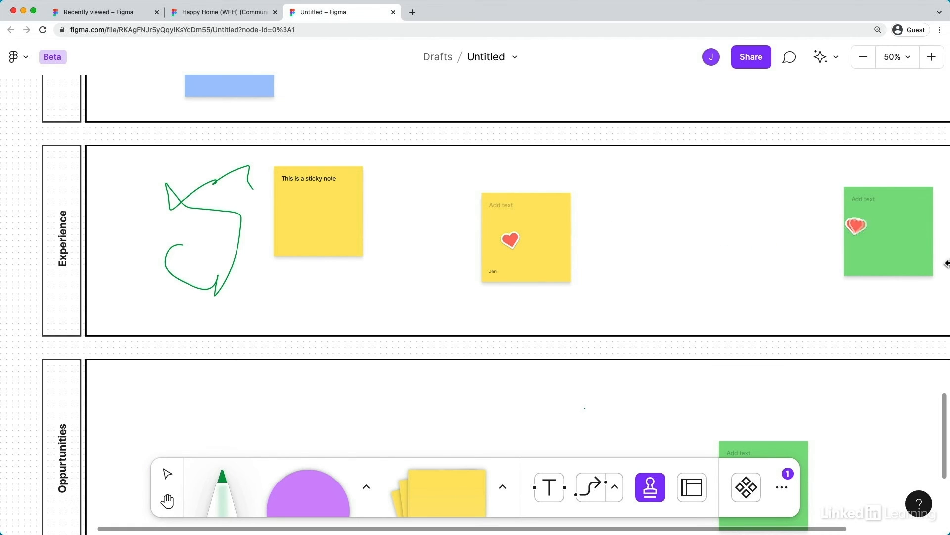
left_click(746, 486)
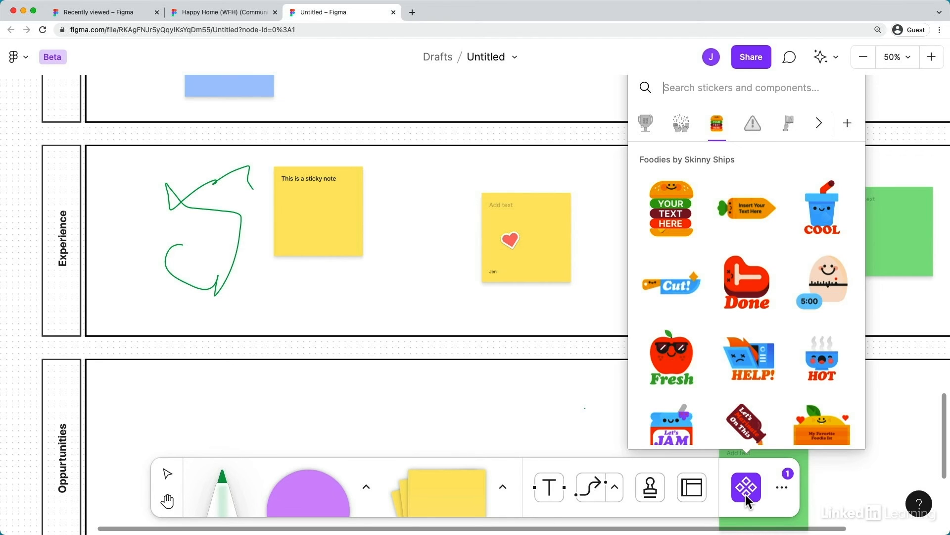
mouse_move(750, 357)
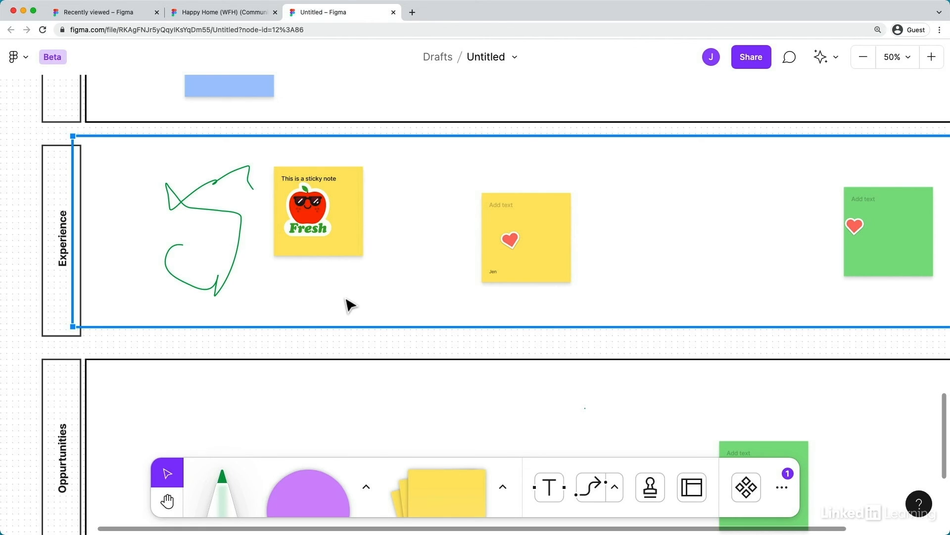
mouse_move(863, 57)
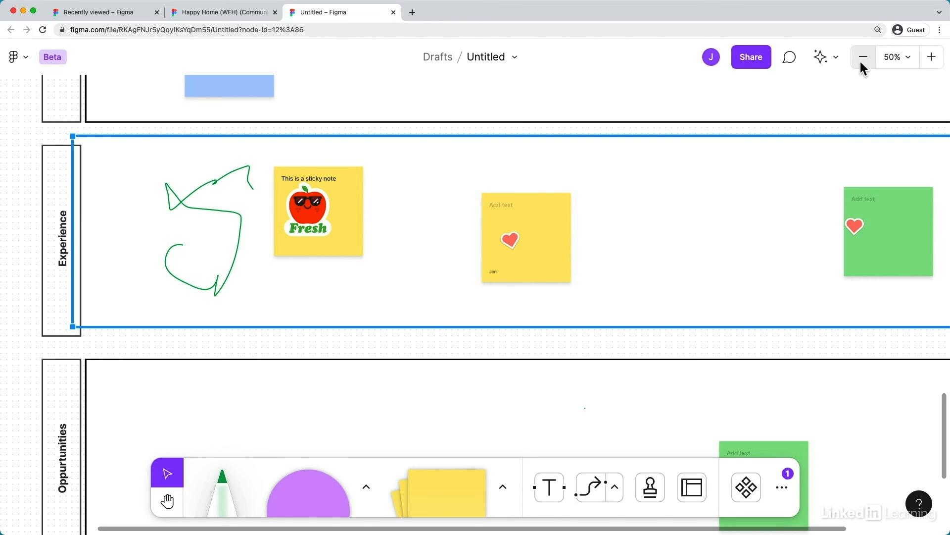
Zoom out to view the whole journey map, then return to the Happy Home file.
left_click(863, 56)
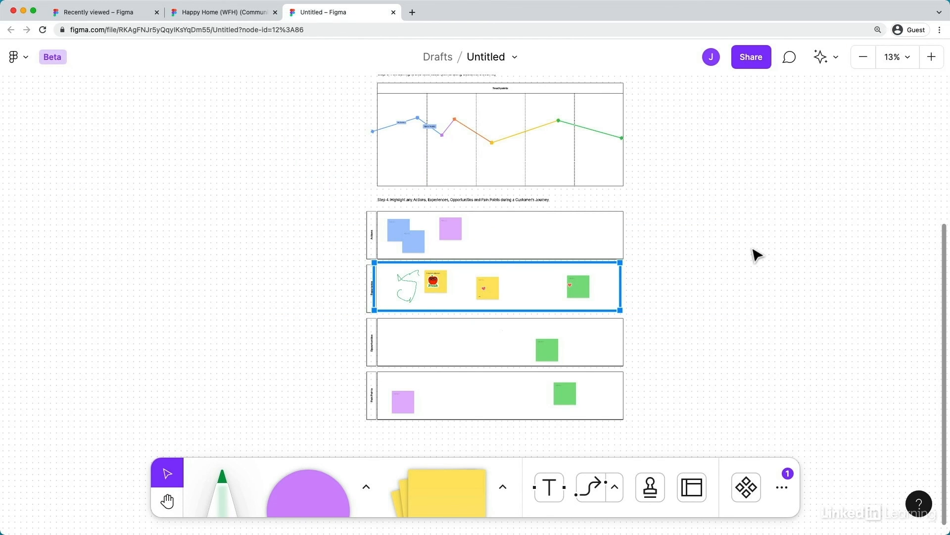
scroll("up", 3)
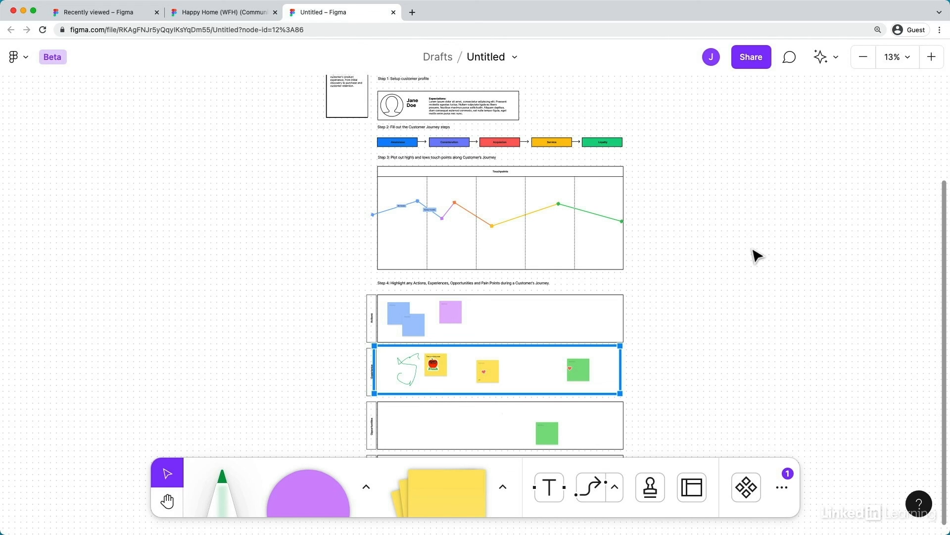
mouse_move(225, 12)
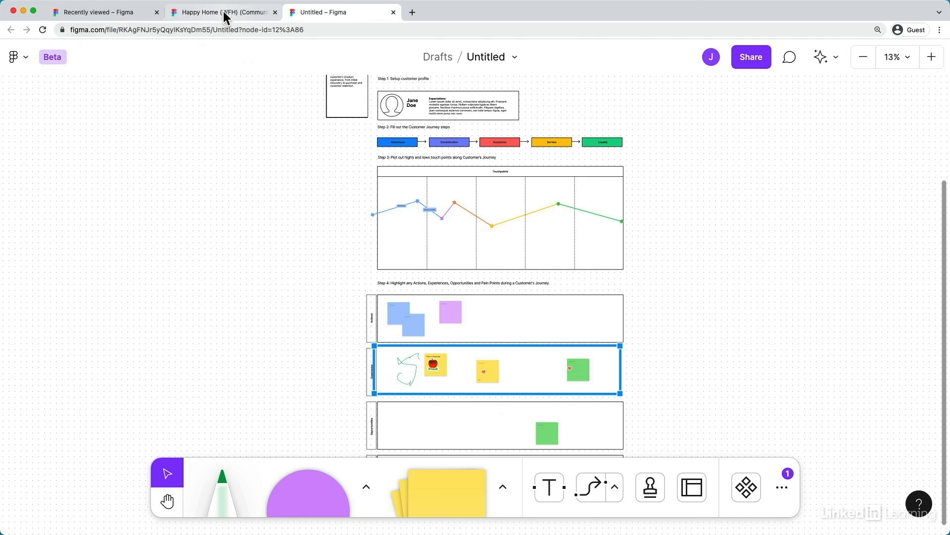
left_click(223, 12)
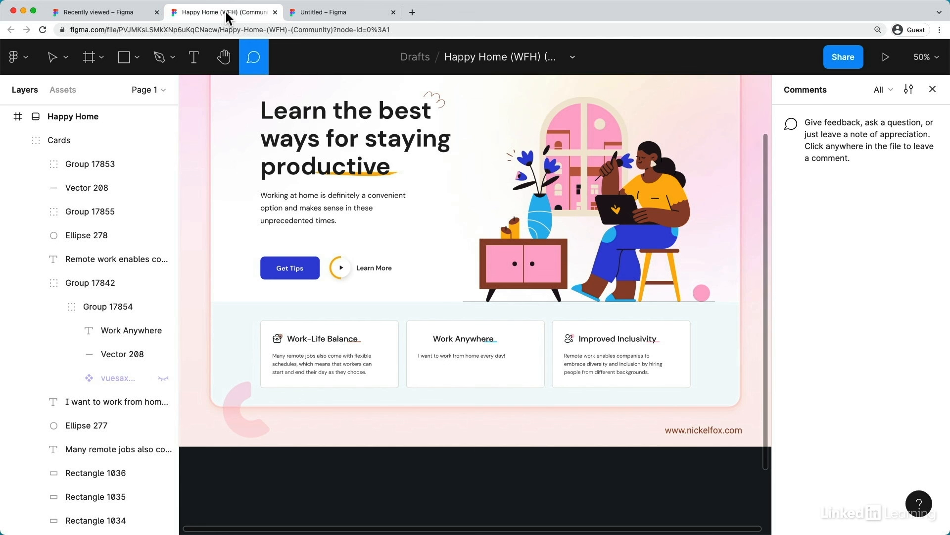